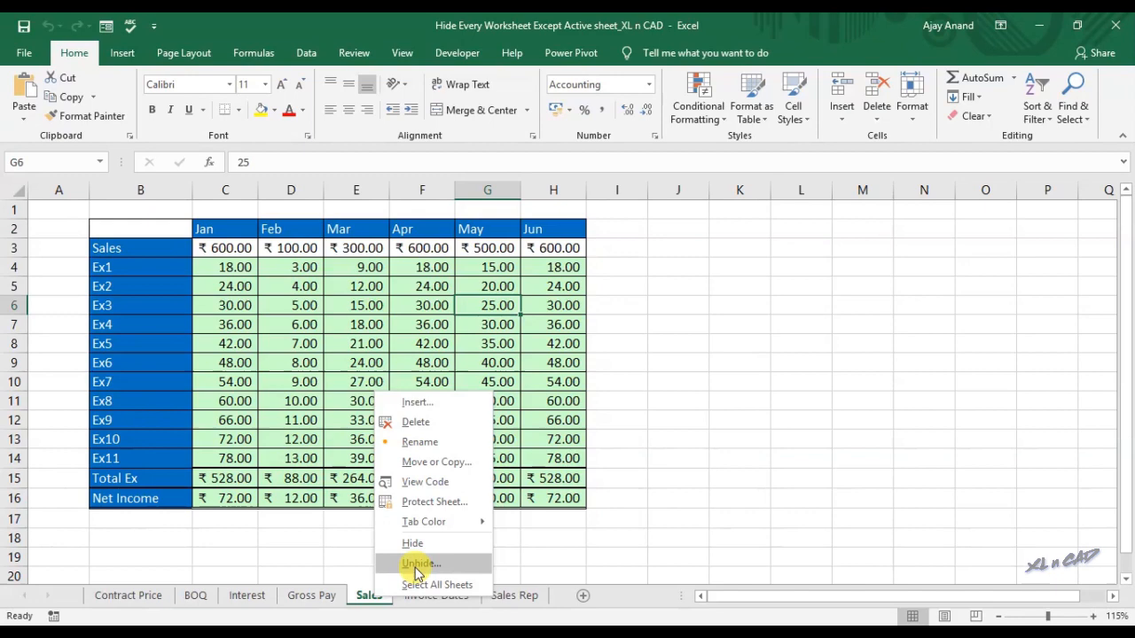
Insert an empty Module1 into the workbook's VBA project.
left_click(421, 564)
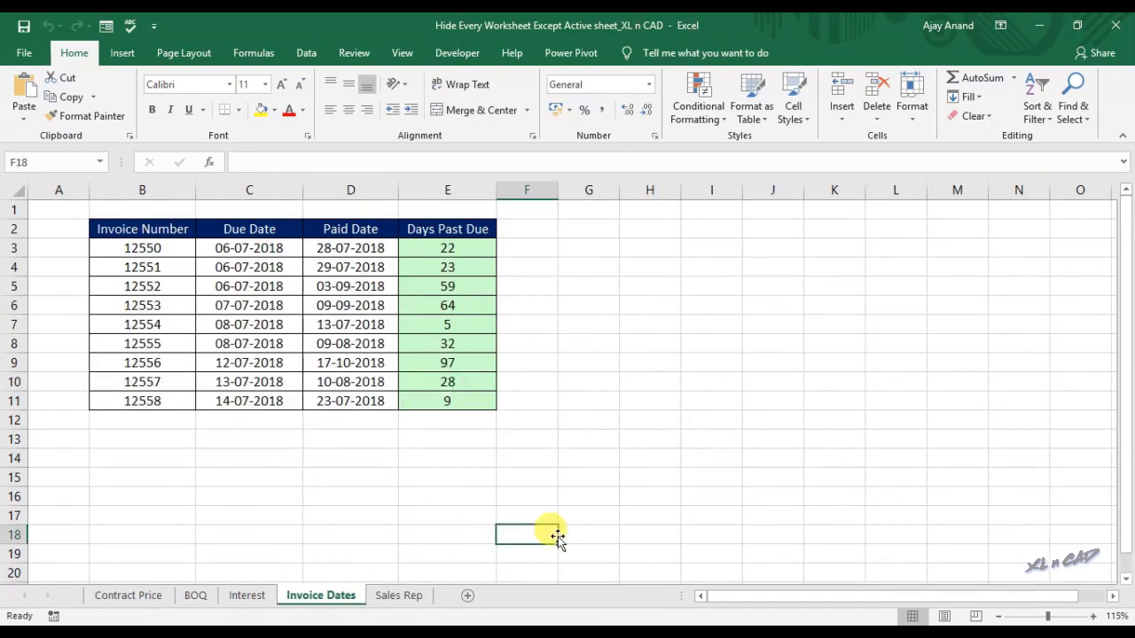
mouse_move(398, 595)
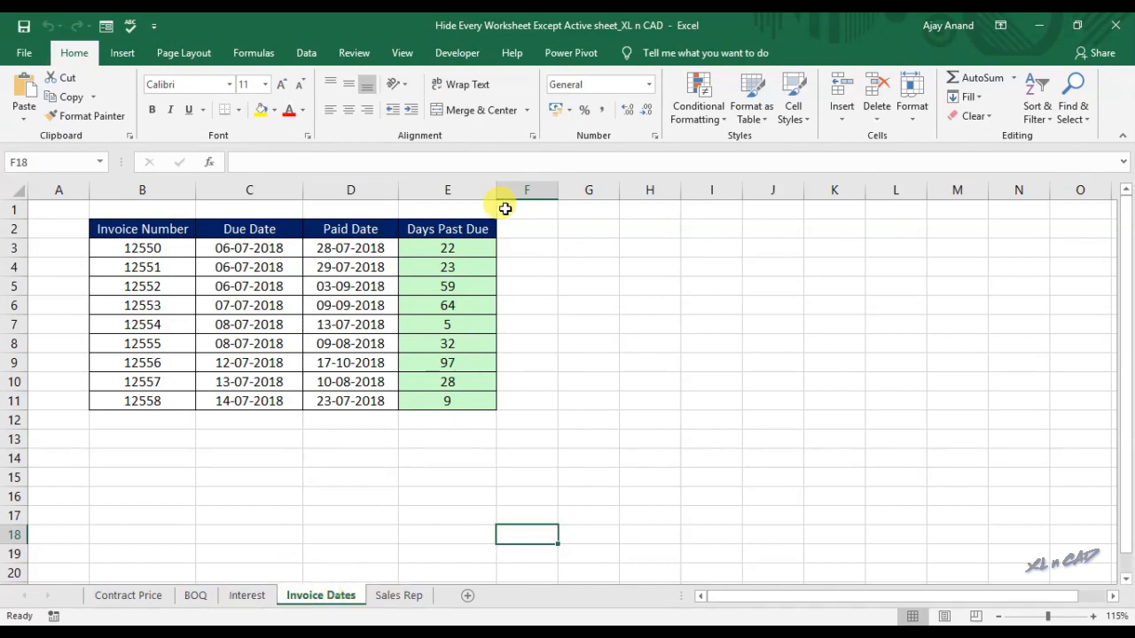
left_click(457, 52)
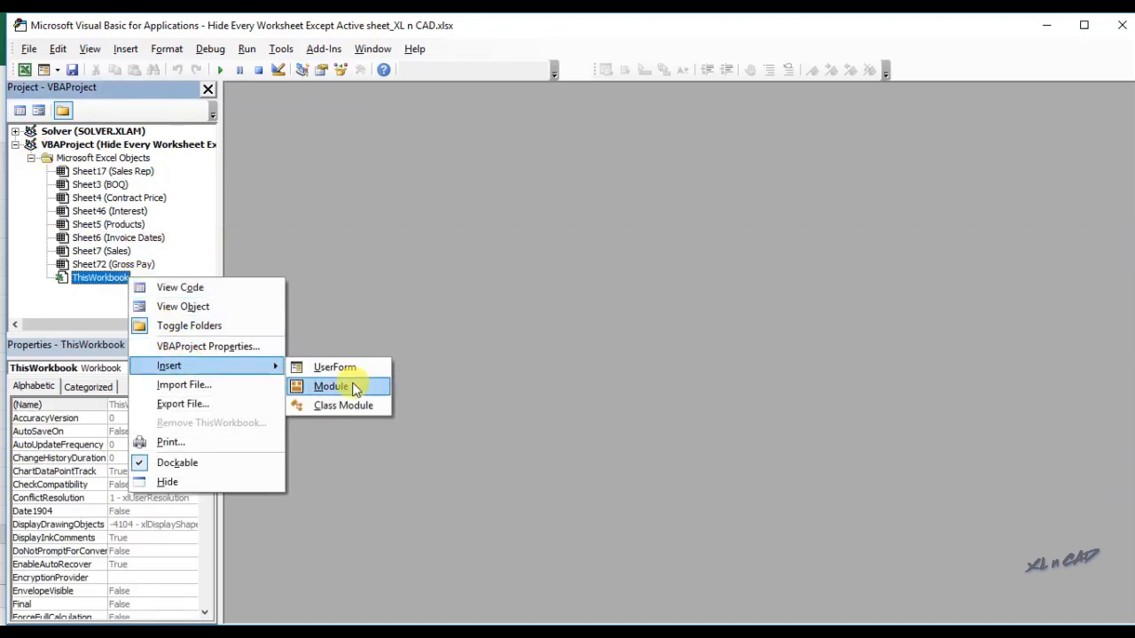
left_click(331, 386)
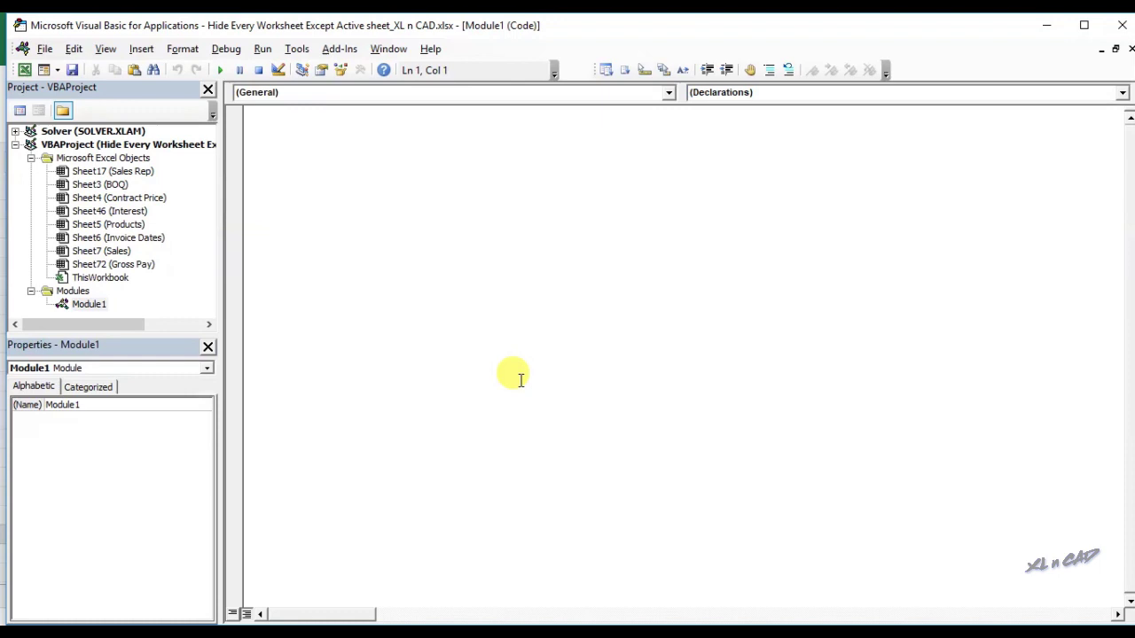
Type Sub HideAllWorkSheets, Dim XLnCAD As Worksheet, and For Each XLnCAD In ThisWorkbook.Worksheets.
type("Sub Hide")
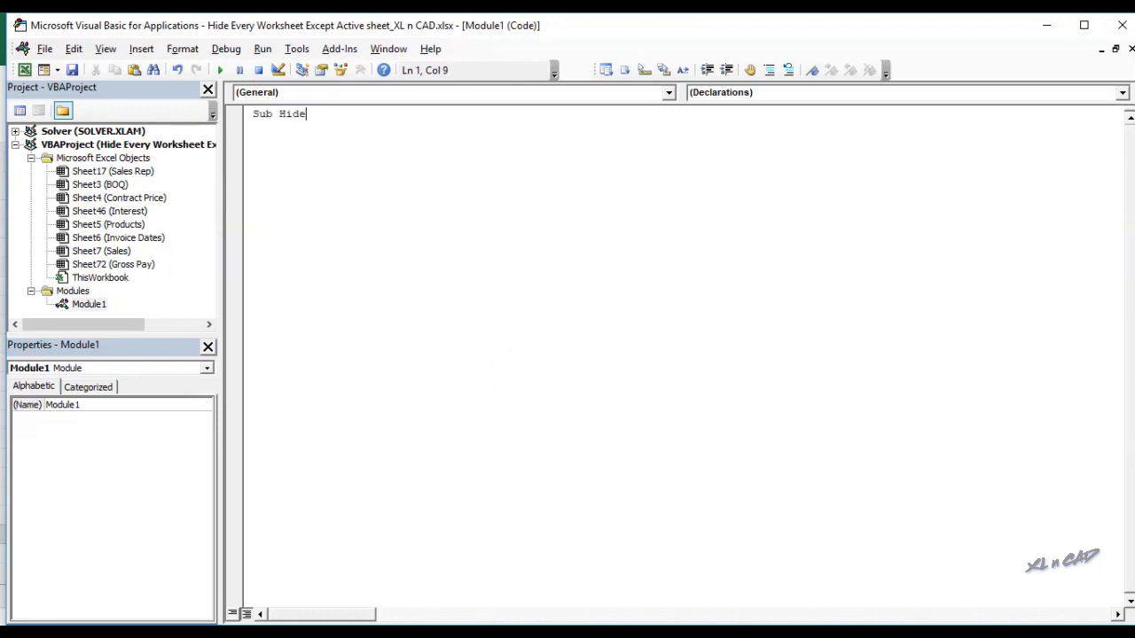
type("AllW")
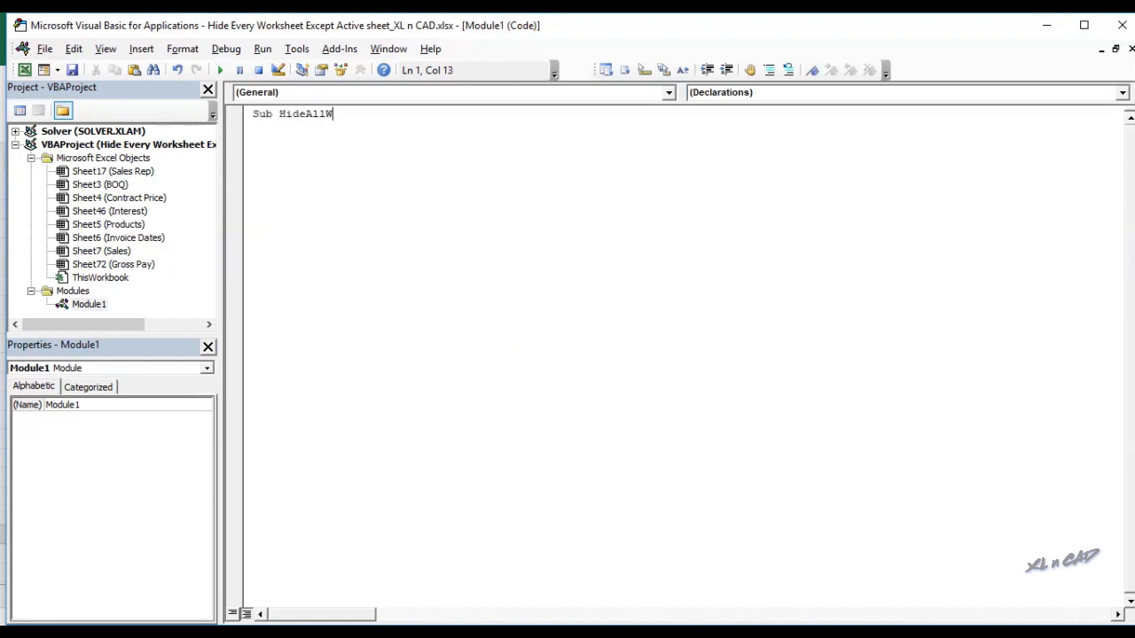
type("orkSheets(")
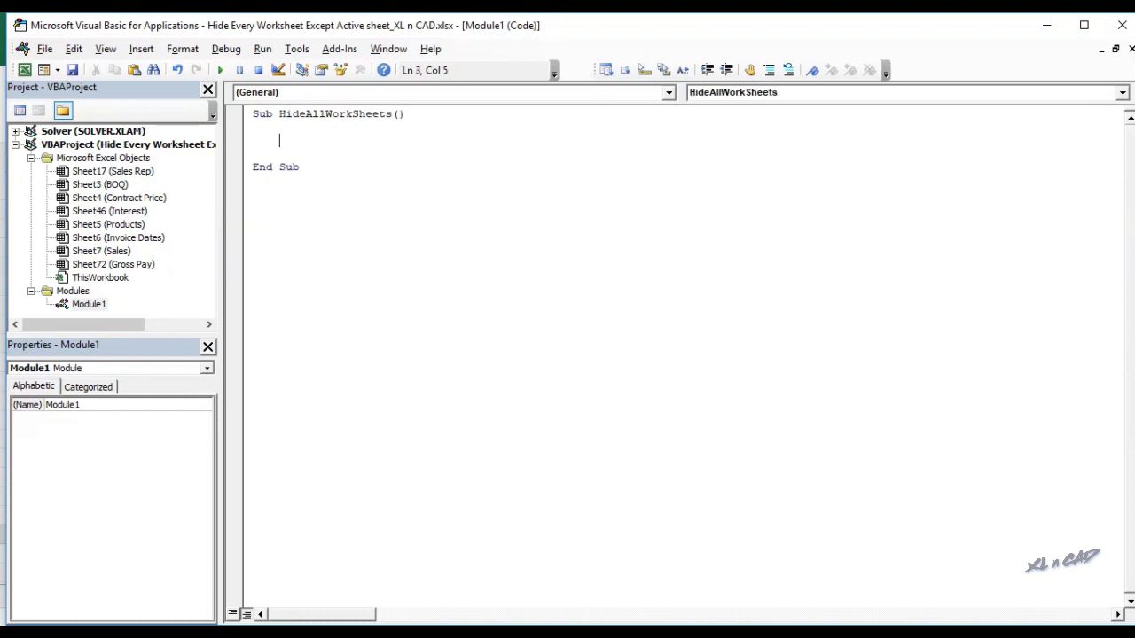
type("Dim")
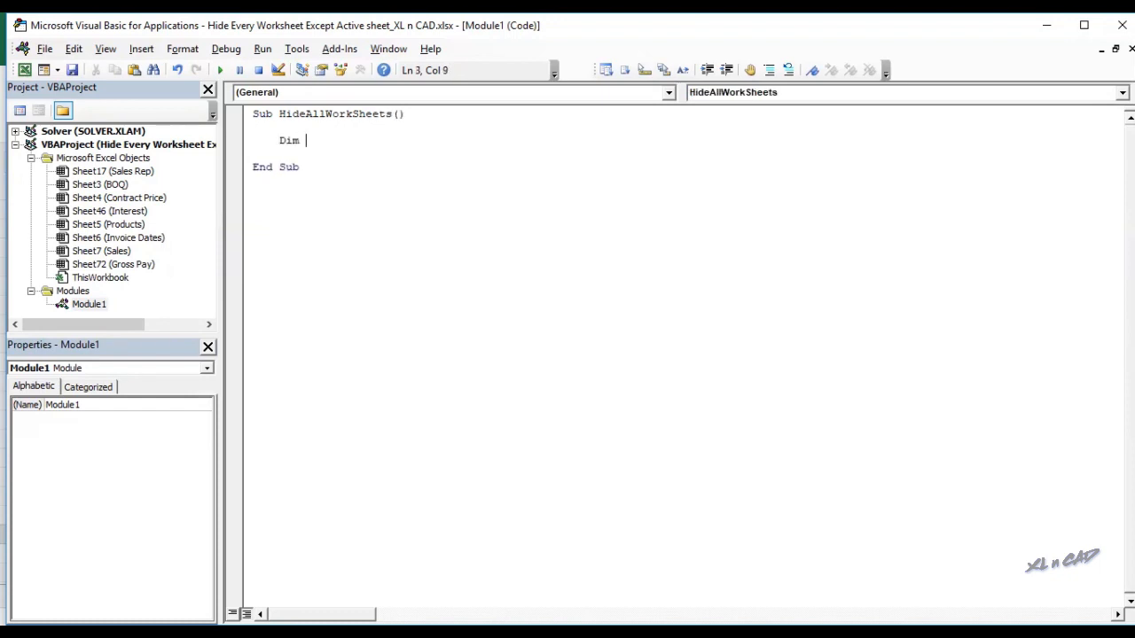
type("XLnCAD")
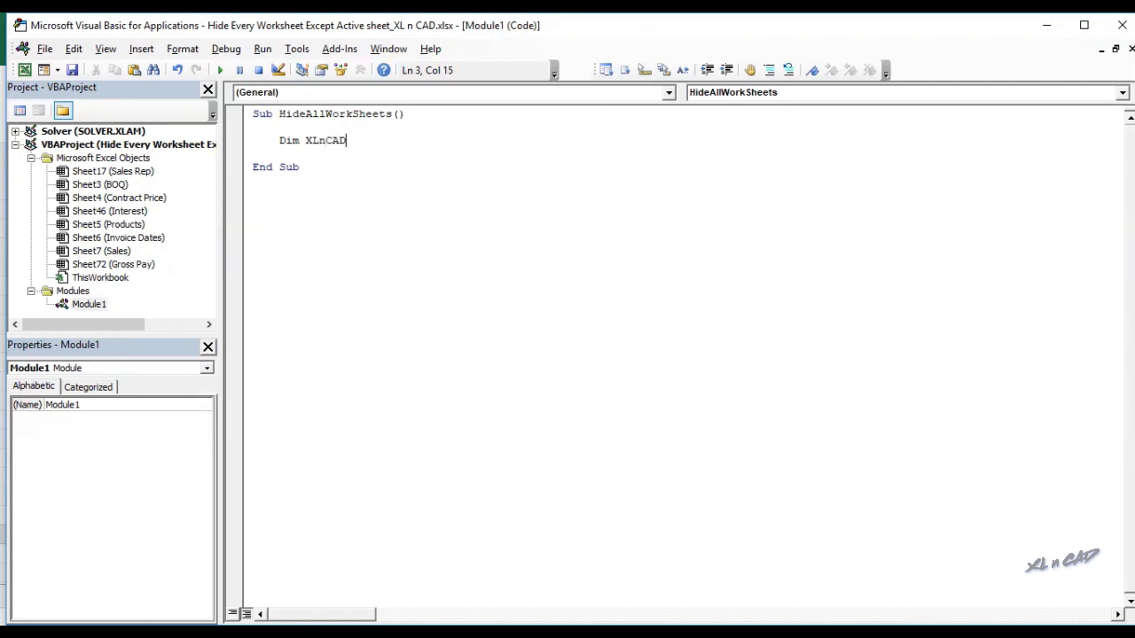
type("as worksh")
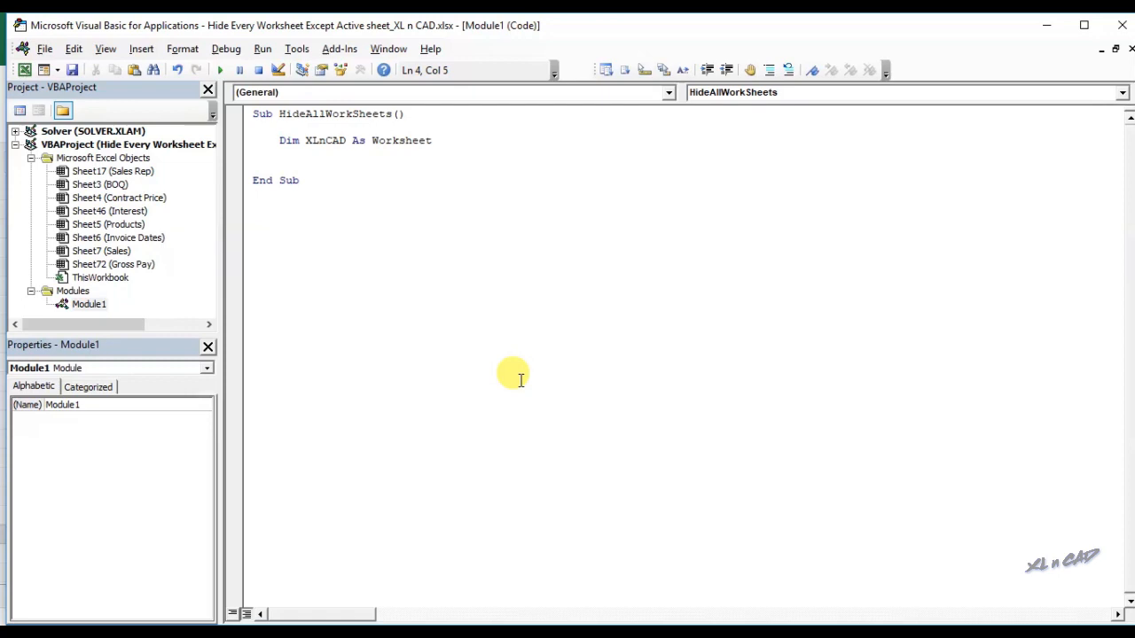
type("For Each XLnCAD")
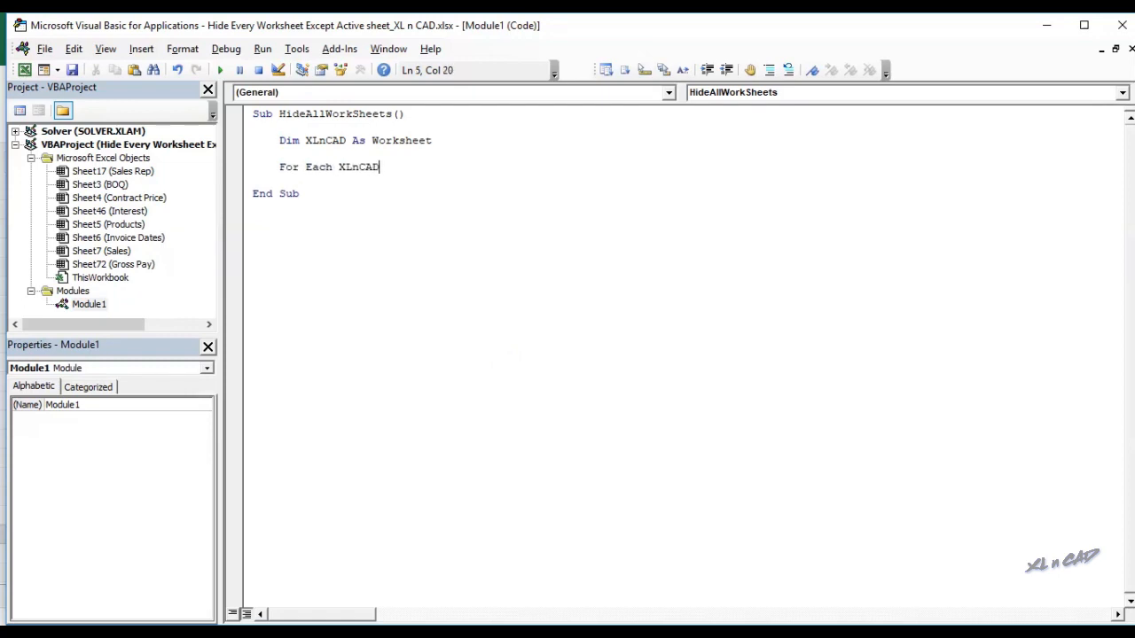
type("in T")
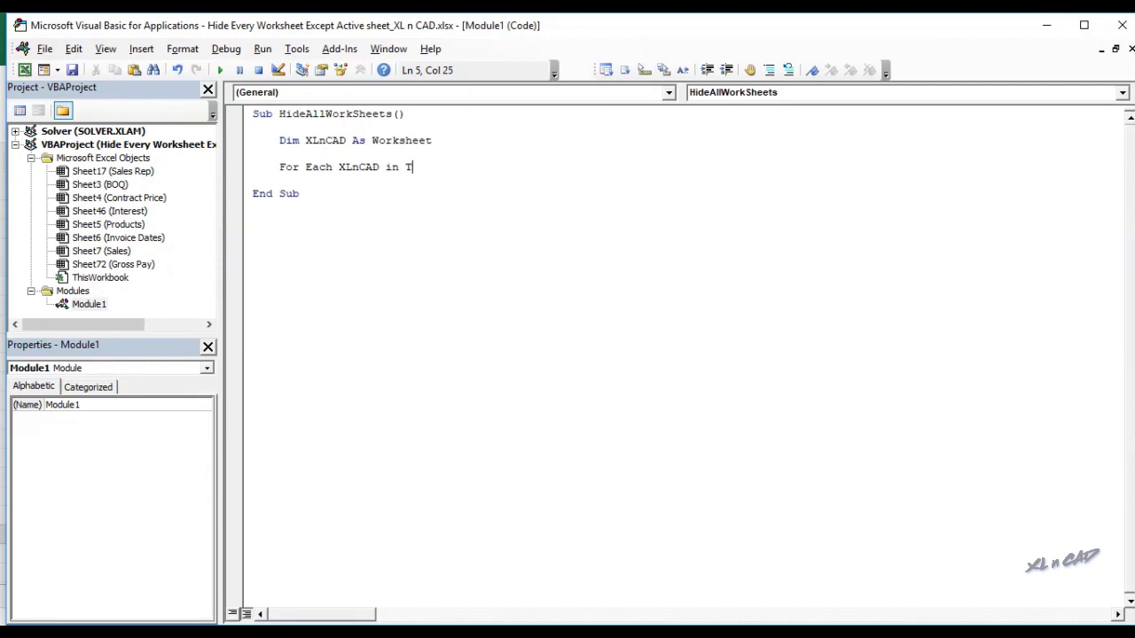
type("hisWorkbo")
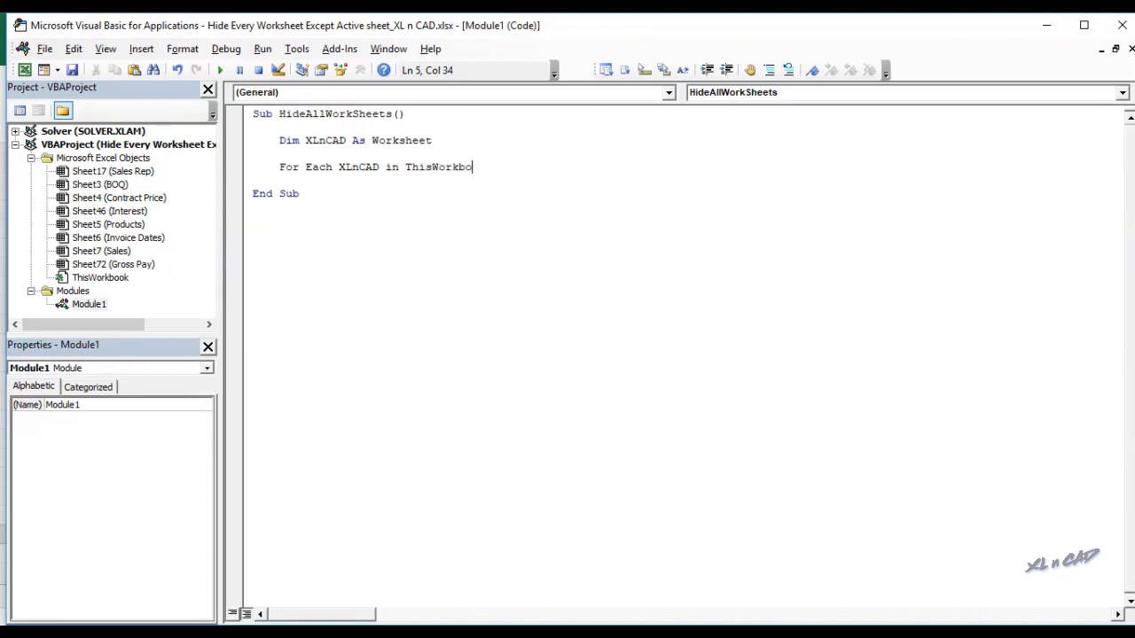
type(".")
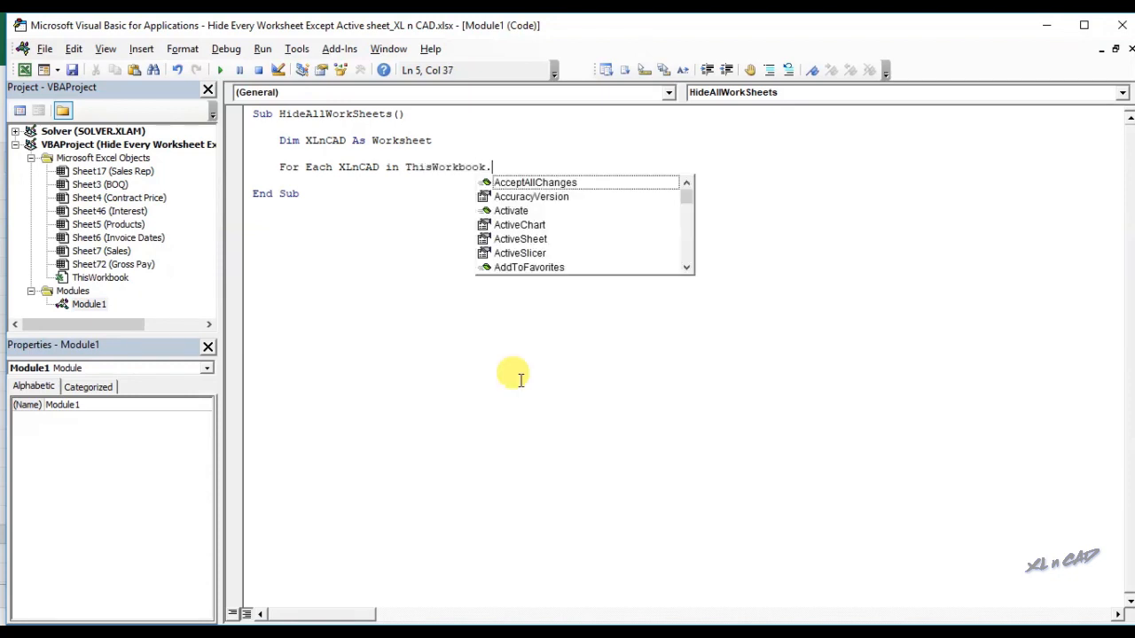
type("worksheets")
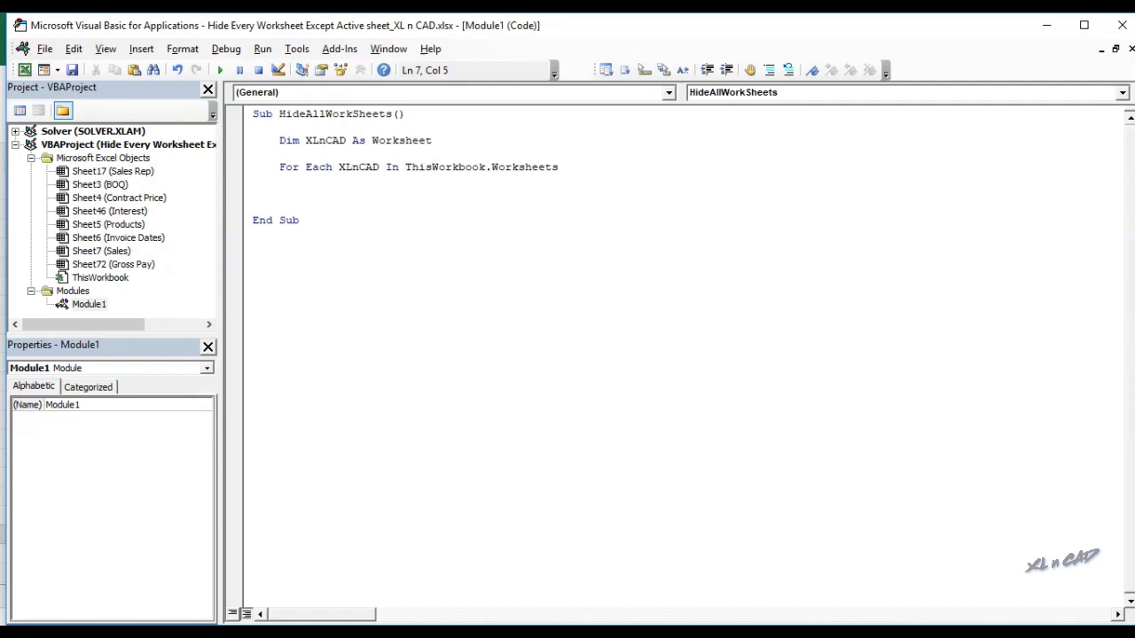
Add an If XLnCAD.Name <> ThisWorkbook's active sheet condition setting XLnCAD.Visible.
type("If X")
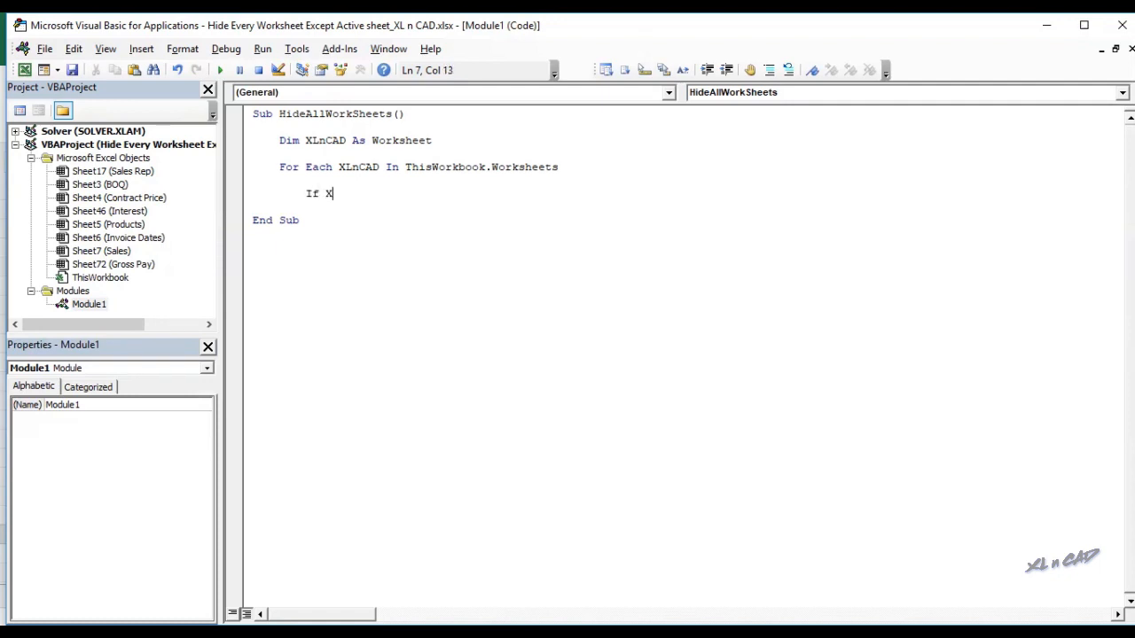
type("LnCAD.Name")
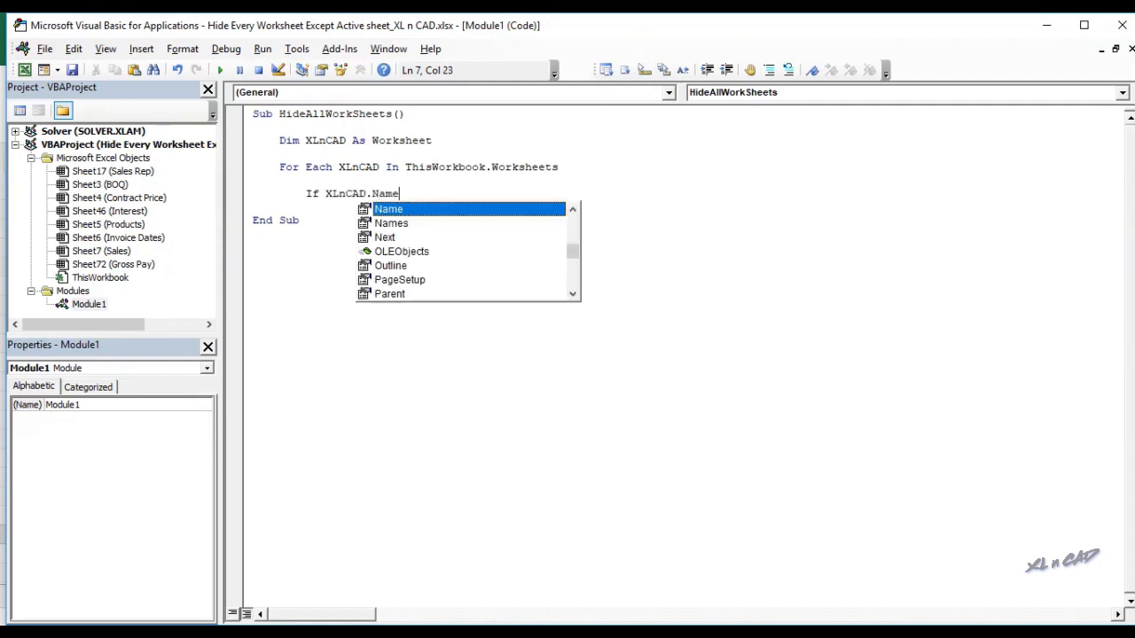
type("<> ThisWor")
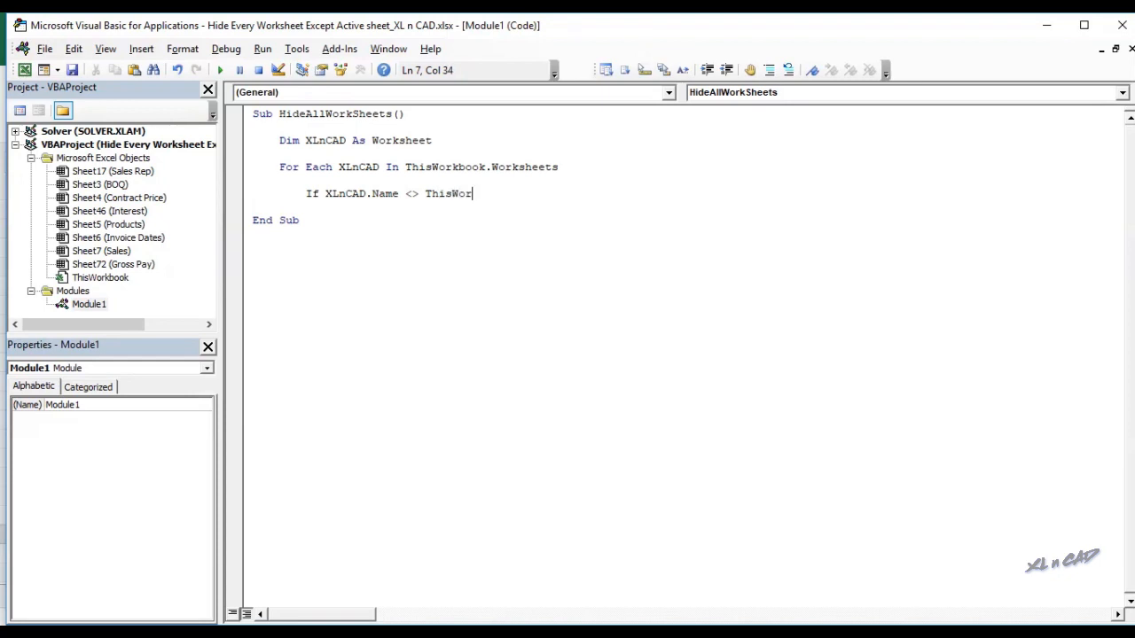
type("kbook.ActiveSheet.Name Then")
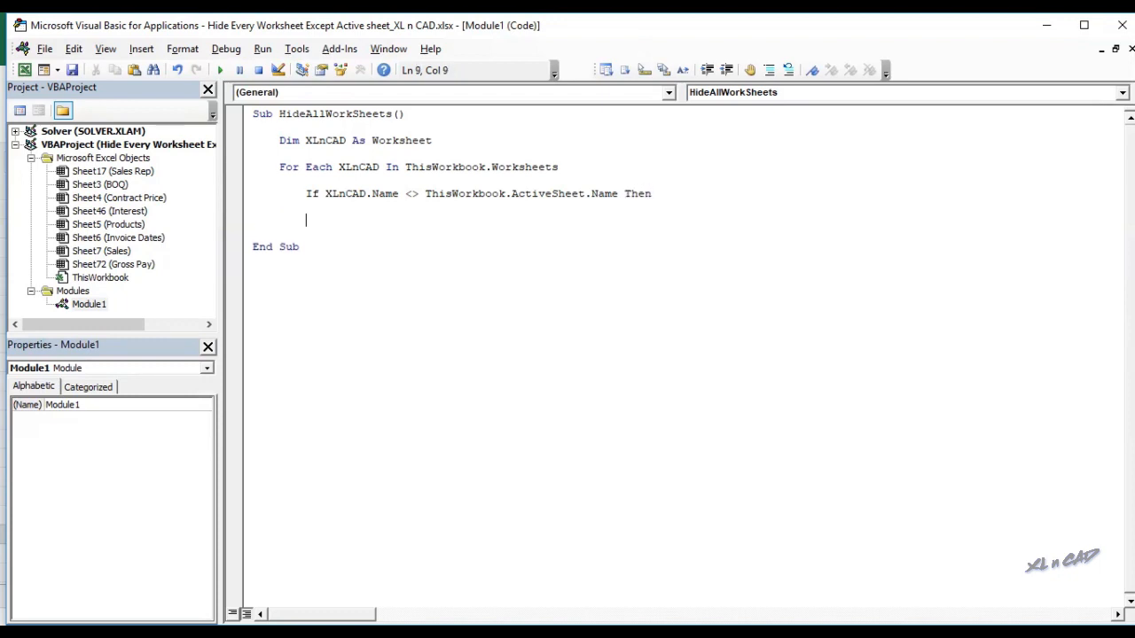
type("XLnC")
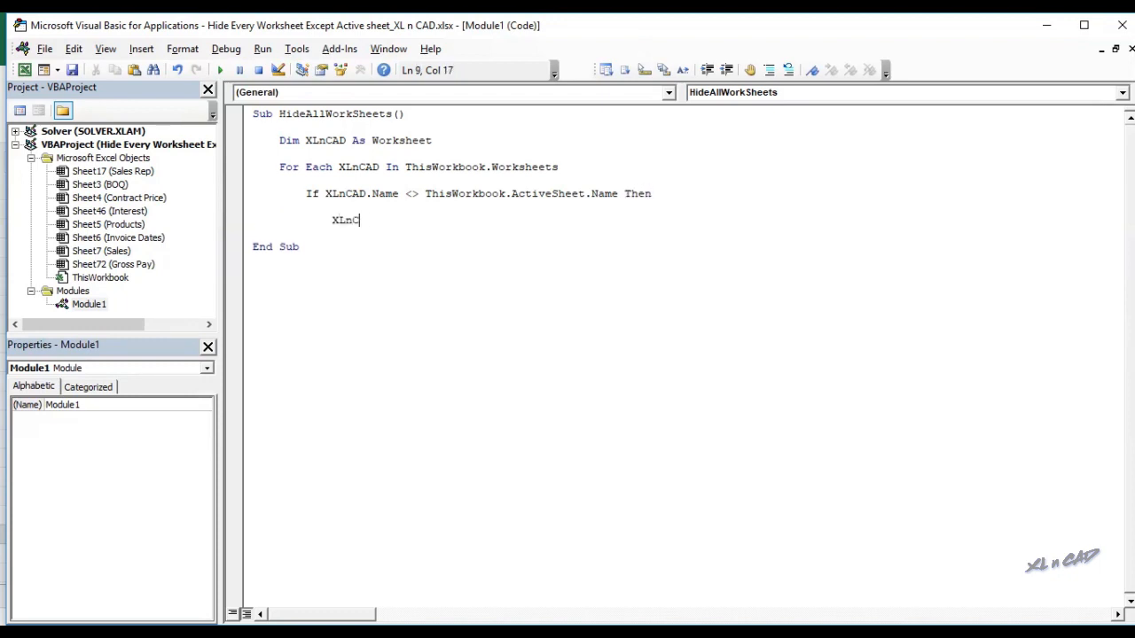
type("AD")
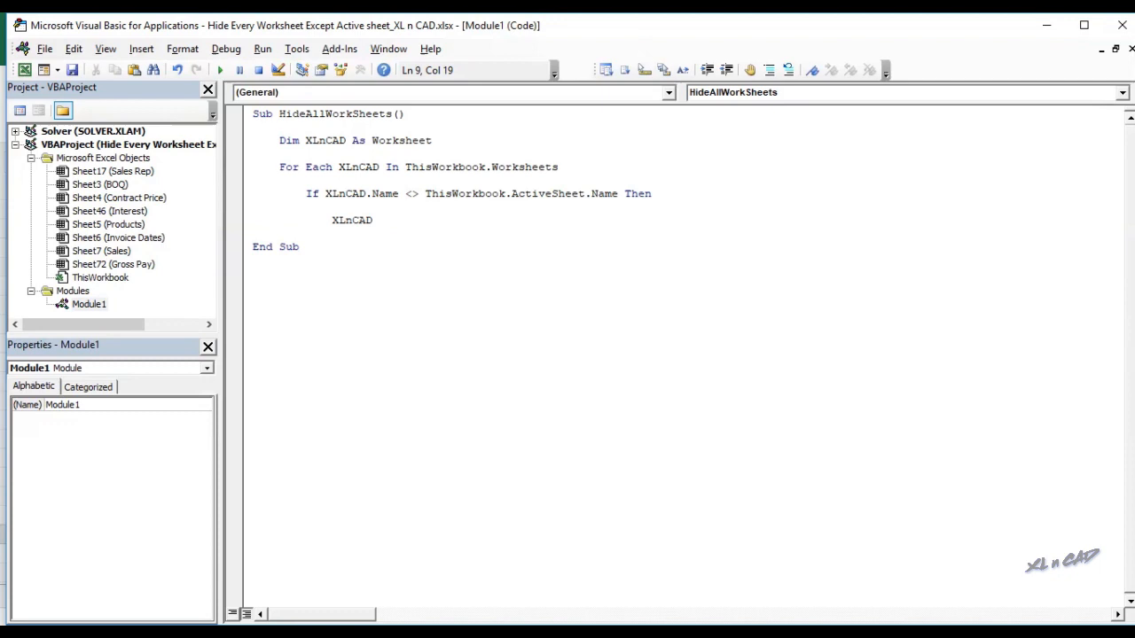
type(".Visi")
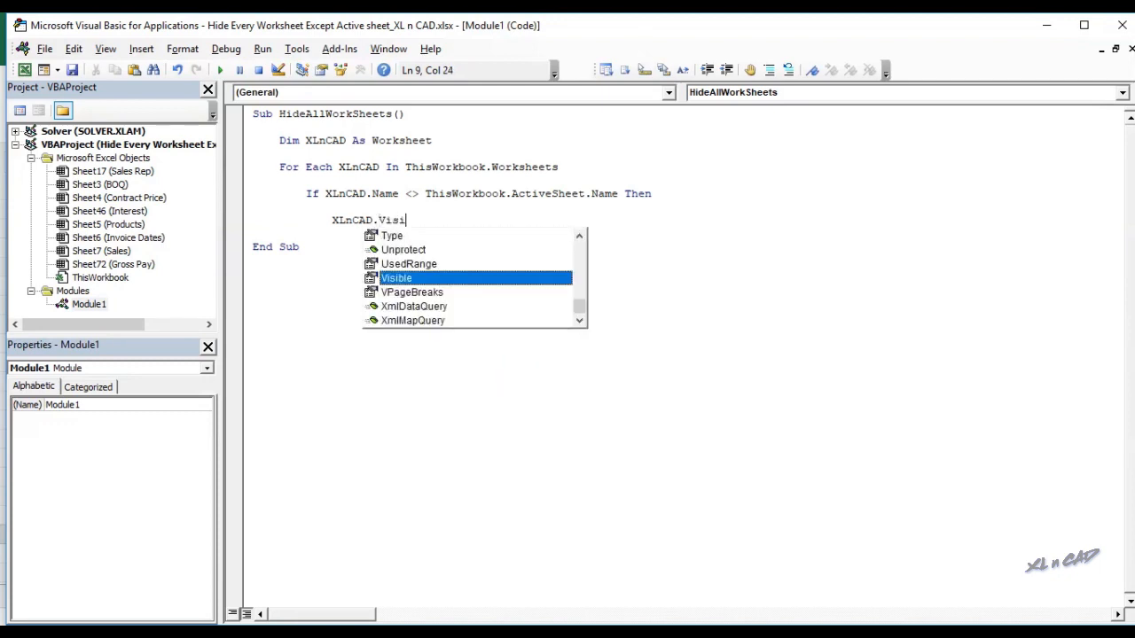
type("ble=")
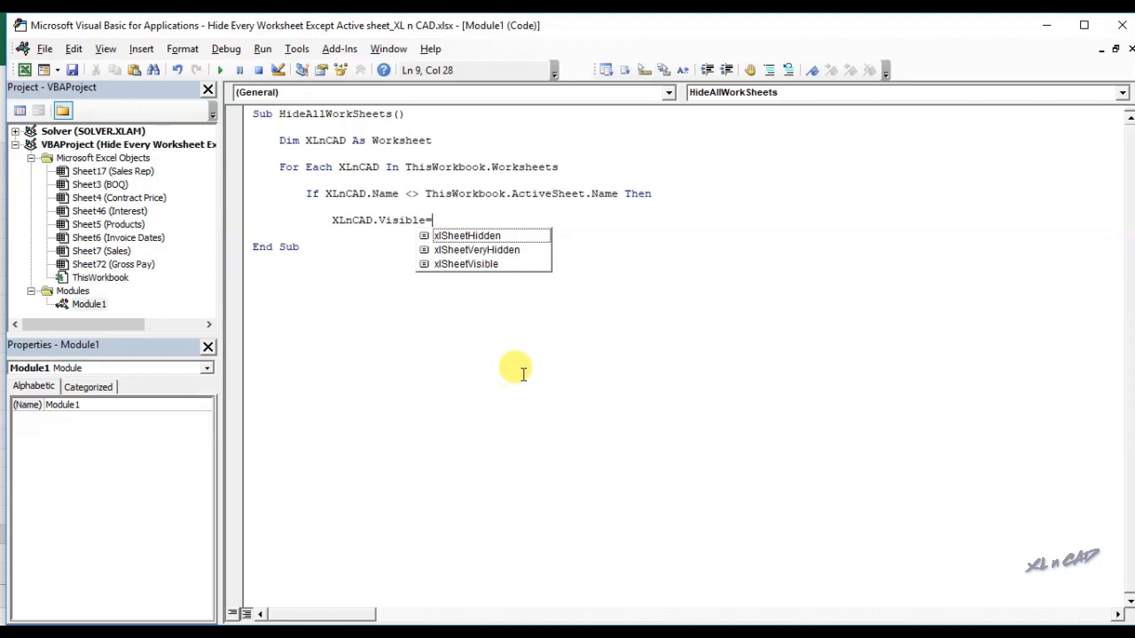
mouse_move(528, 246)
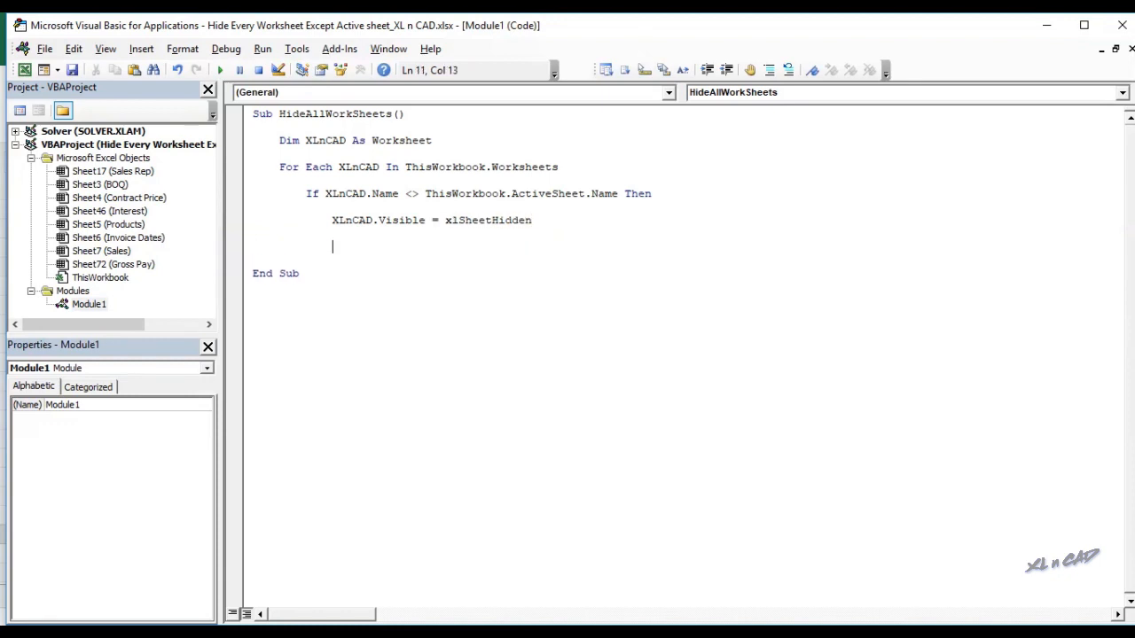
Close the condition and loop with End If and Next XLnCAD.
type("End I")
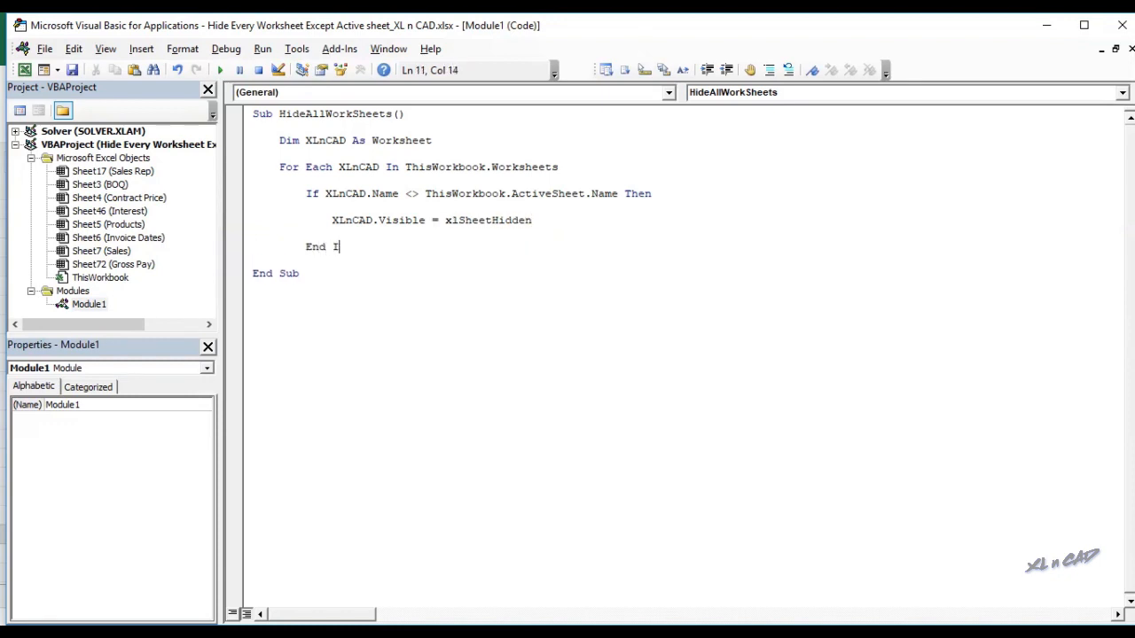
type("F")
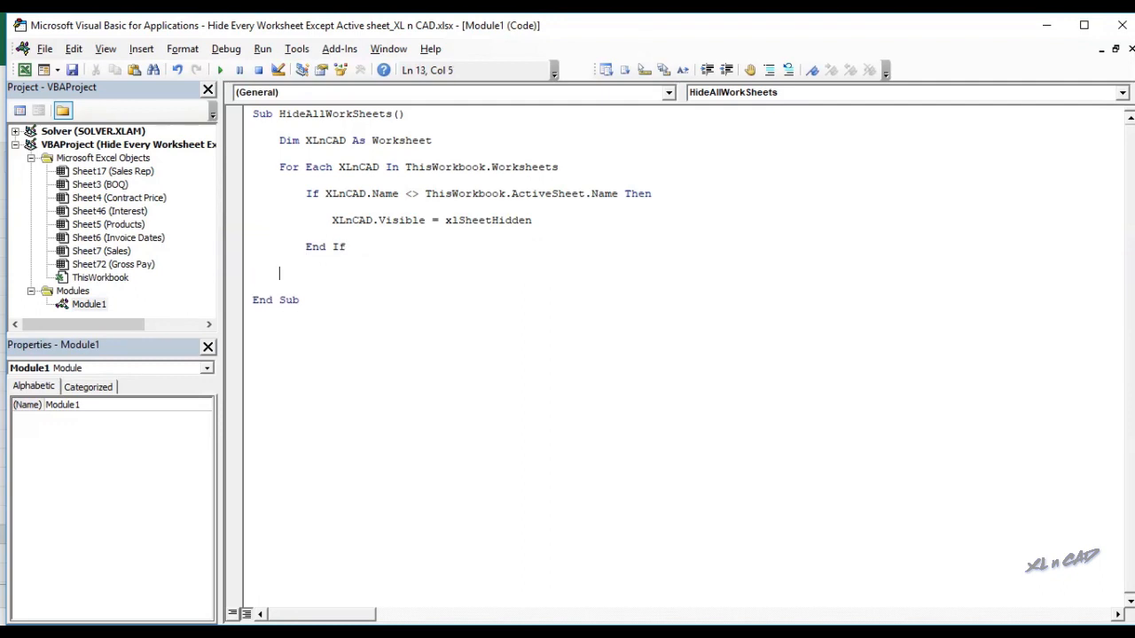
type("Next")
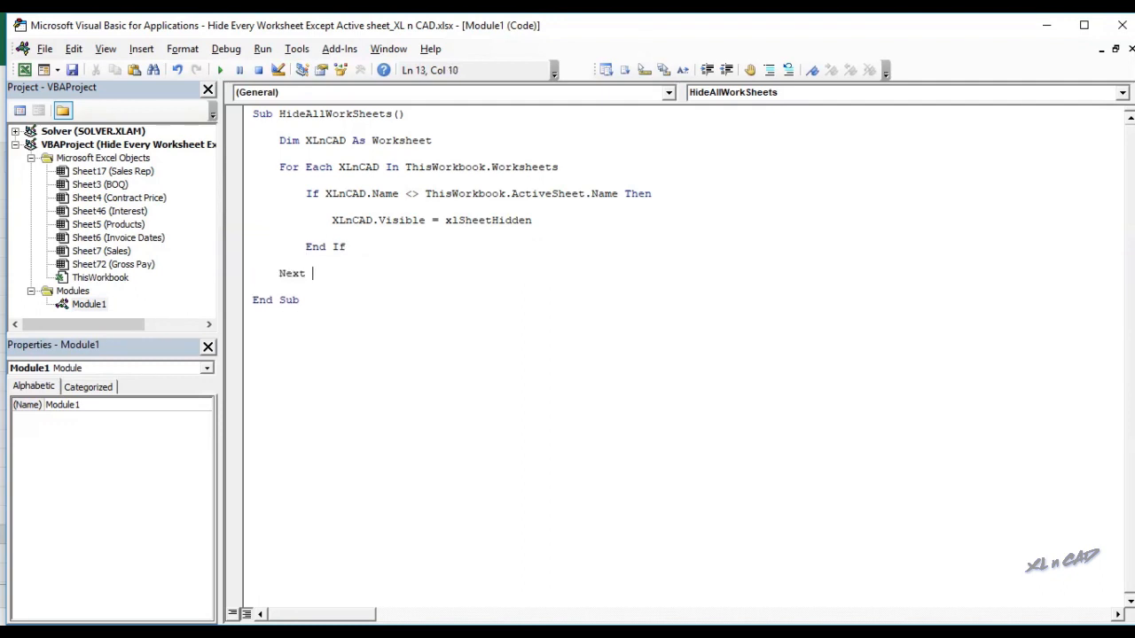
type("XLnC")
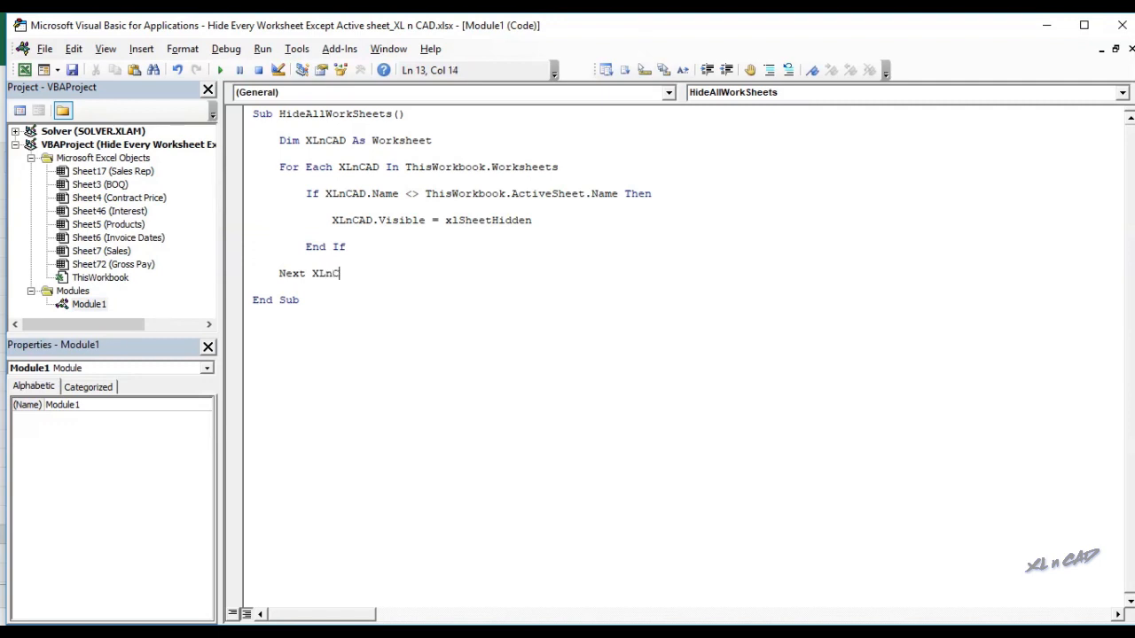
type("AD")
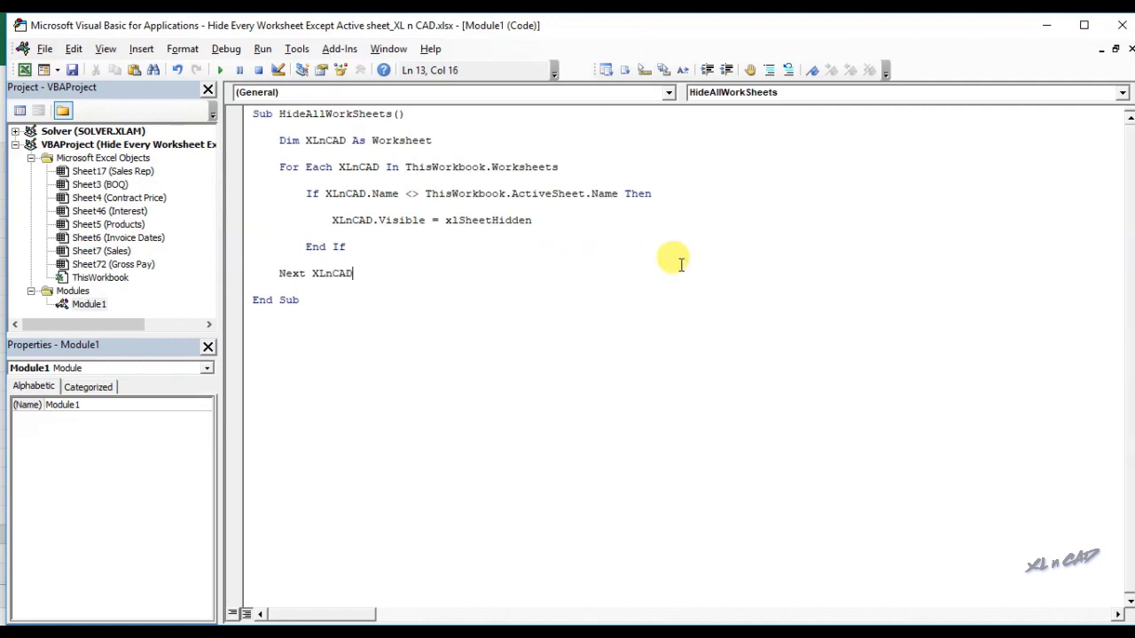
double_click(333, 113)
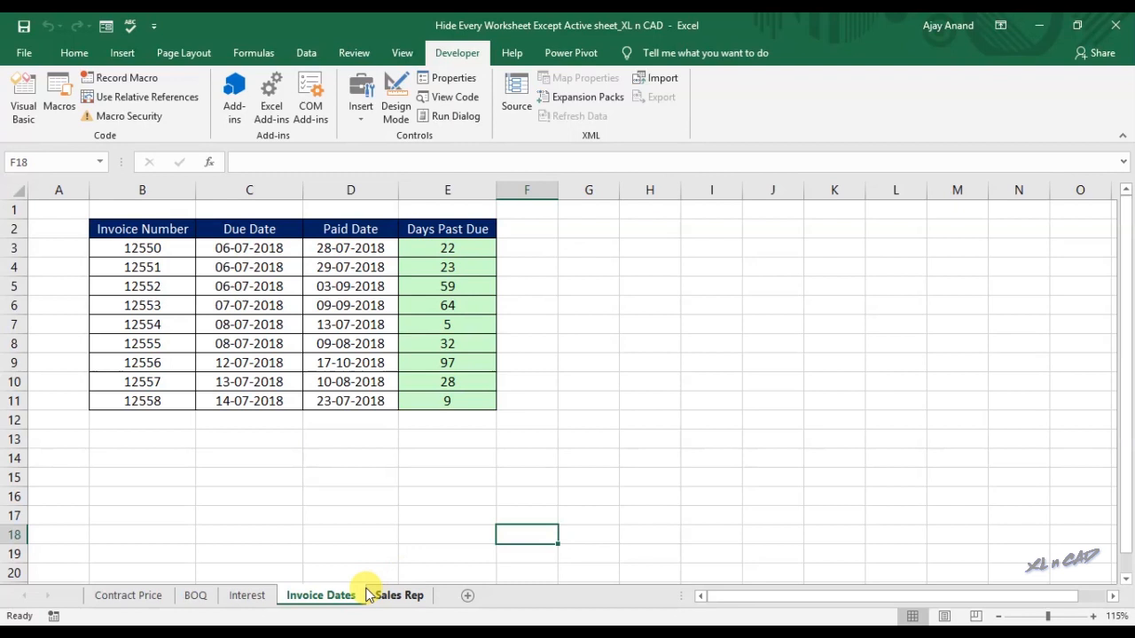
mouse_move(434, 524)
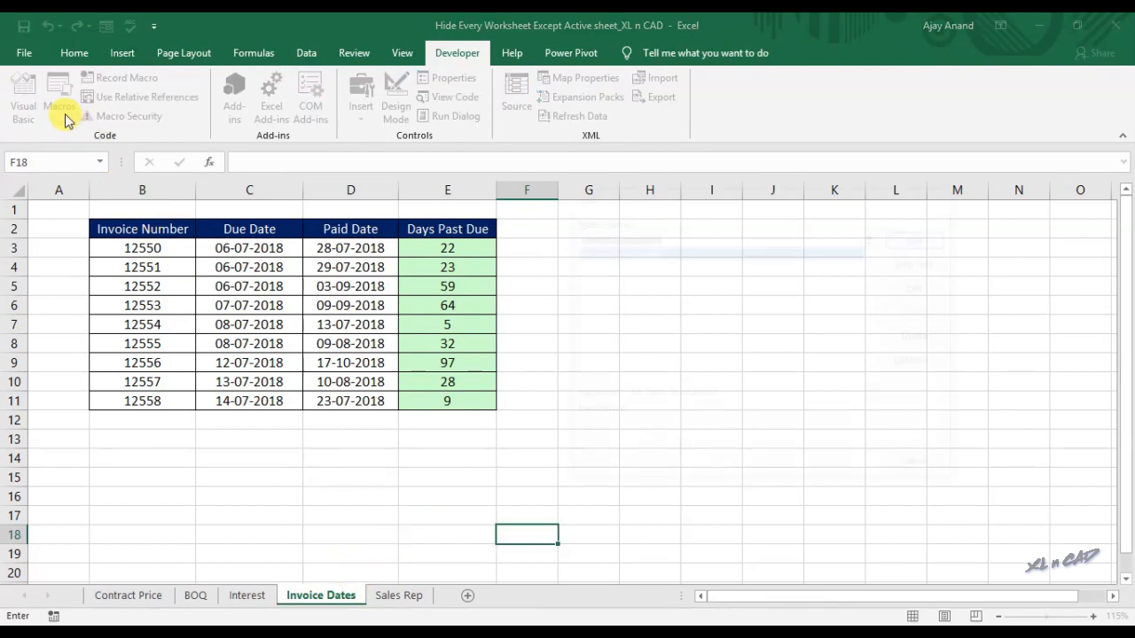
Run HideAllWorkSheets, then check the Unhide sheet list and cancel it.
left_click(58, 96)
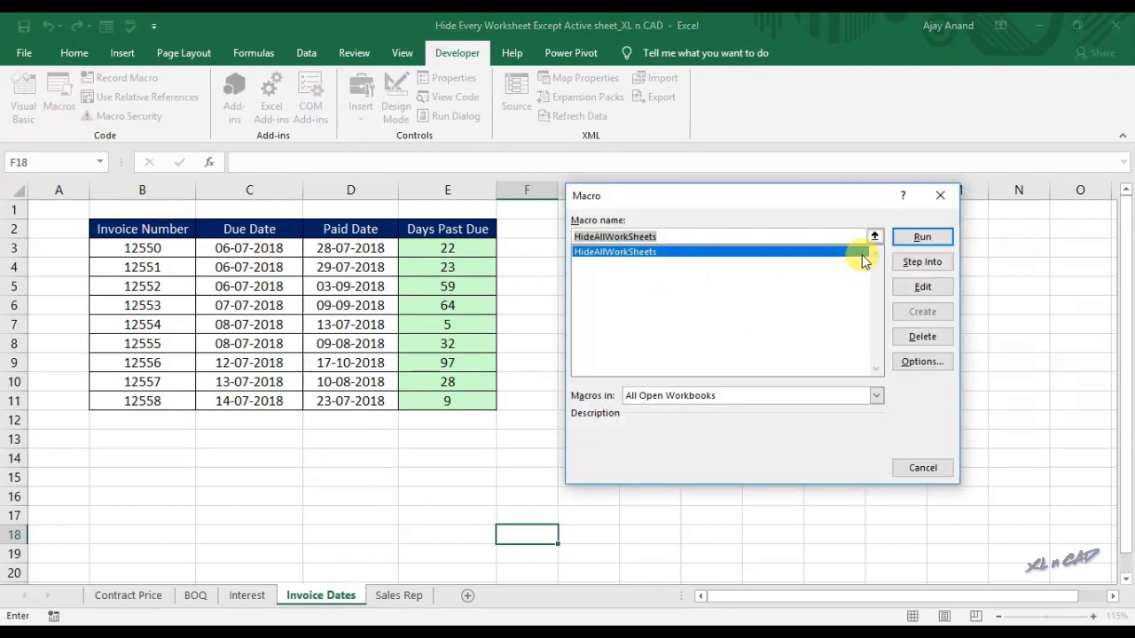
left_click(922, 237)
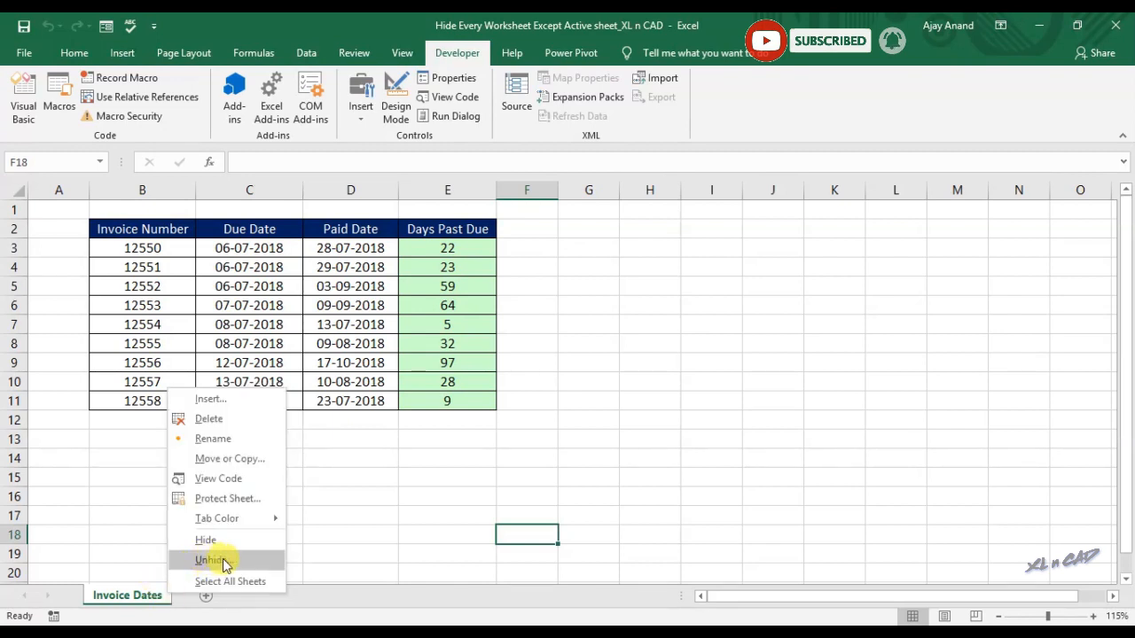
left_click(213, 559)
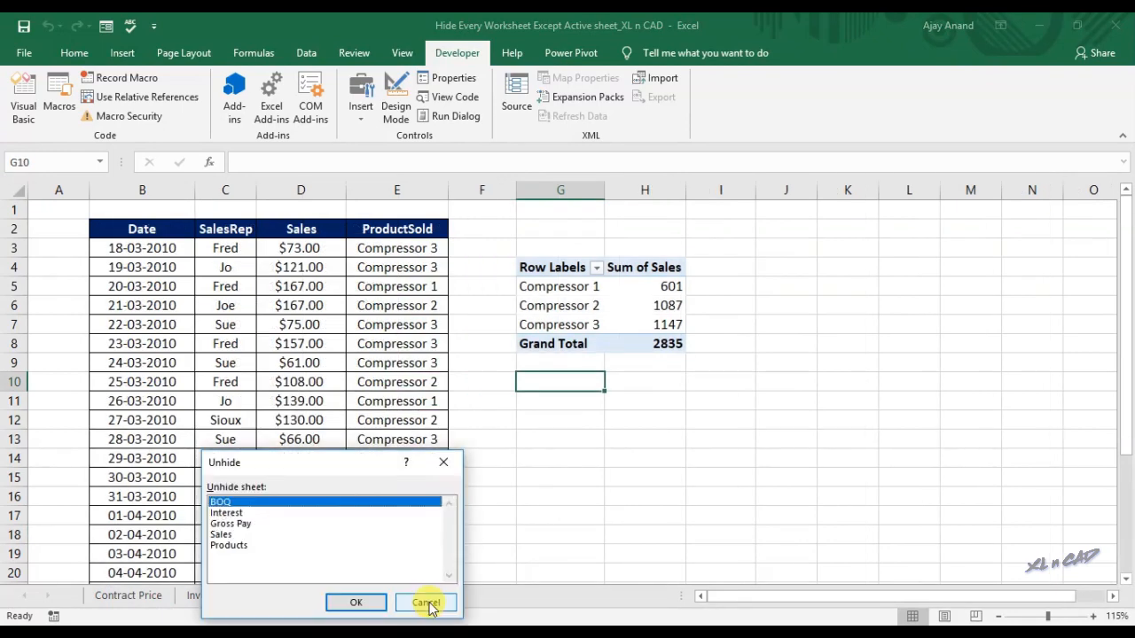
left_click(426, 603)
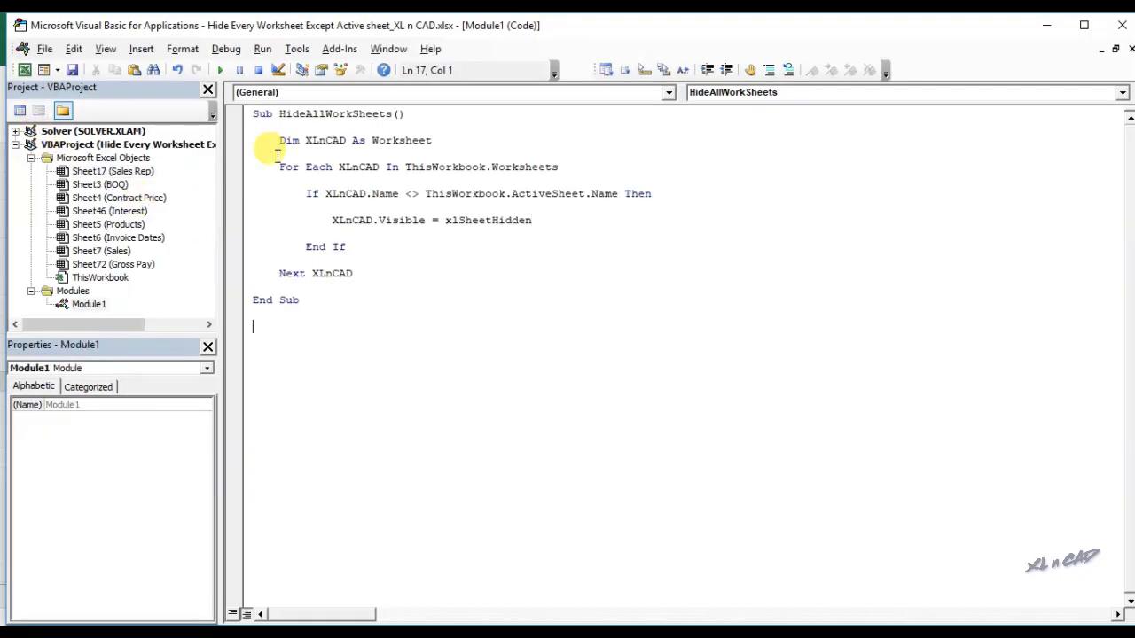
Paste a copy of the macro, rename it UnHideAllWorkSheets, and delete its If condition.
right_click(292, 300)
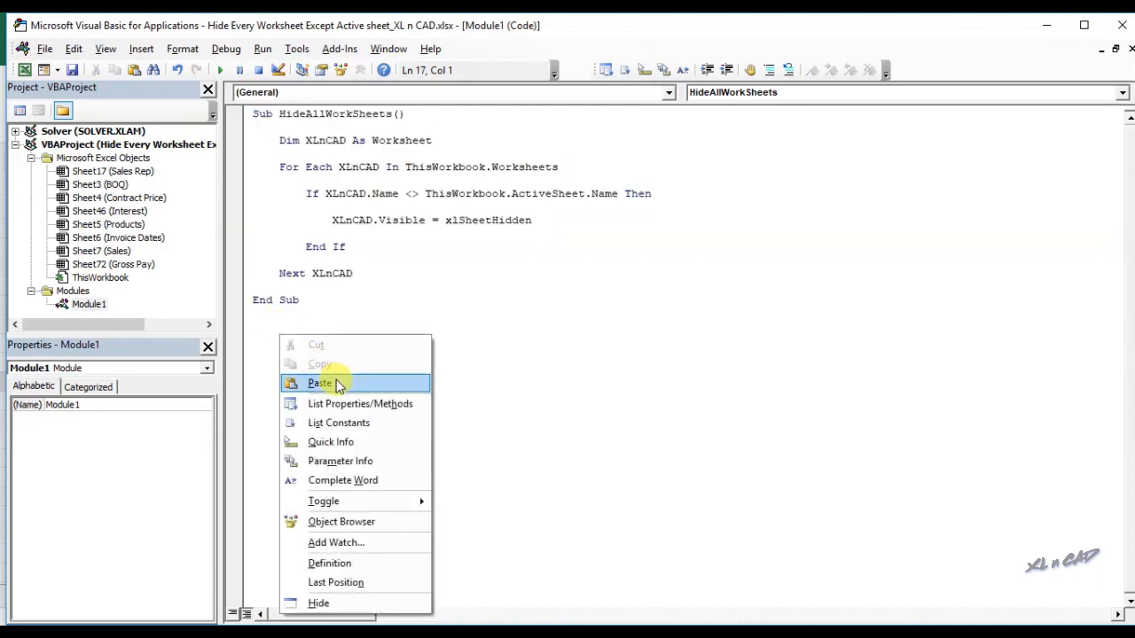
left_click(321, 383)
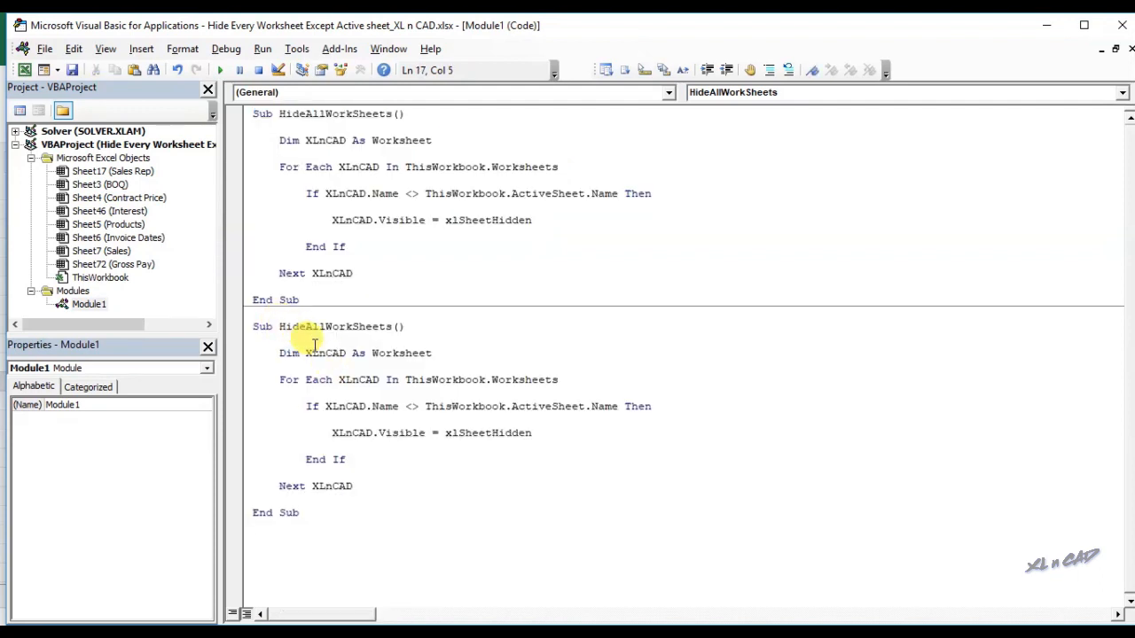
type("Un")
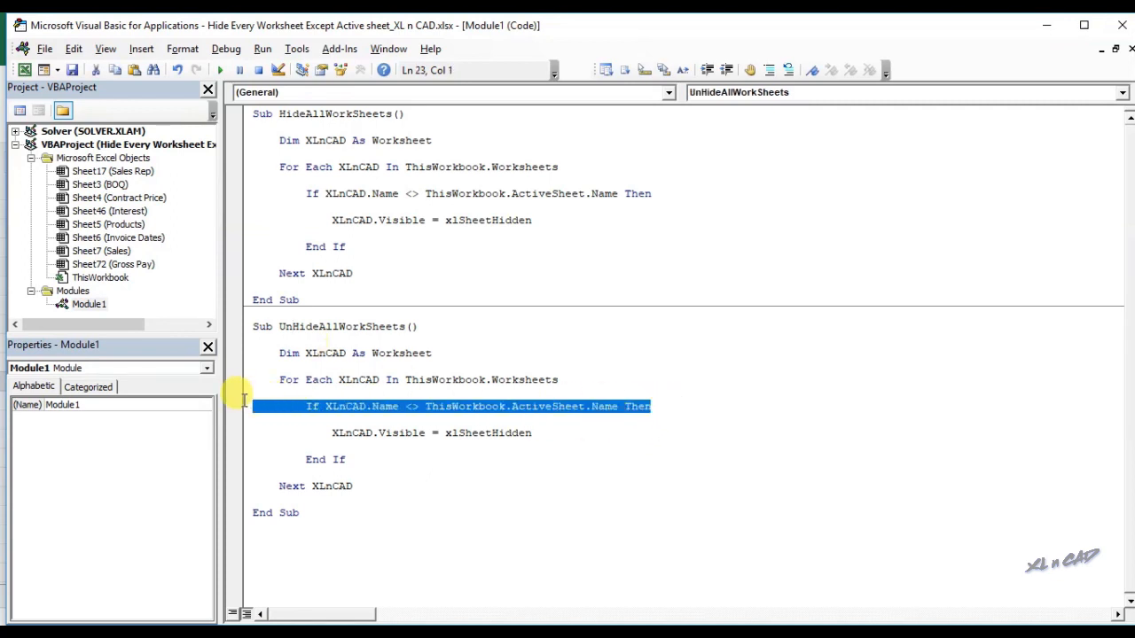
key("Delete")
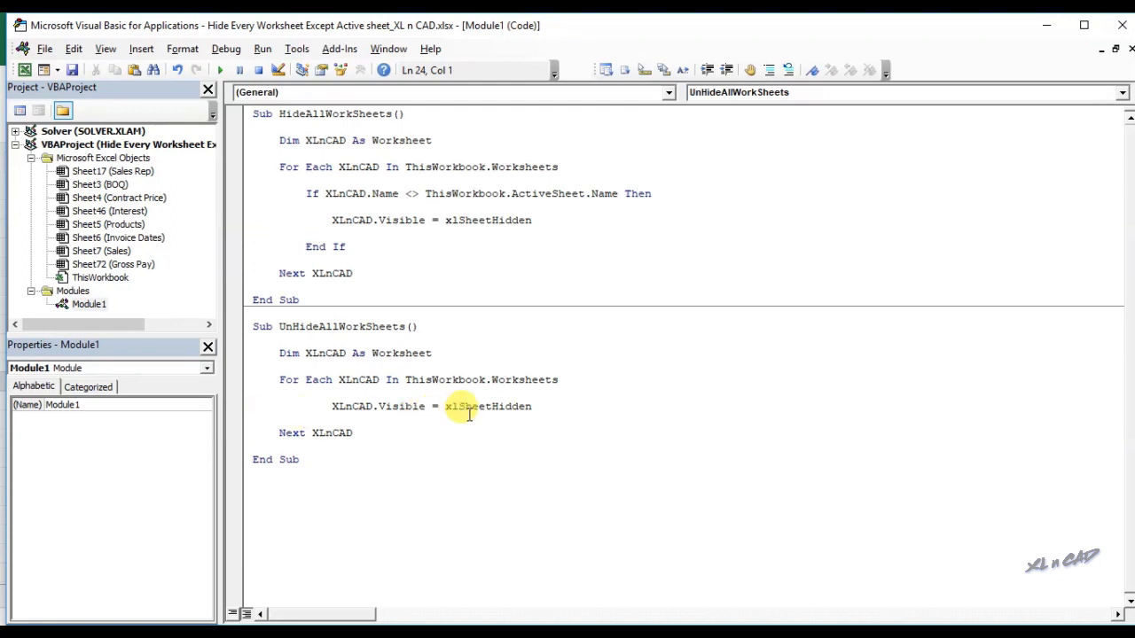
Replace xlSheetHidden with xlSheetVisible in the UnHideAllWorkSheets macro.
double_click(487, 406)
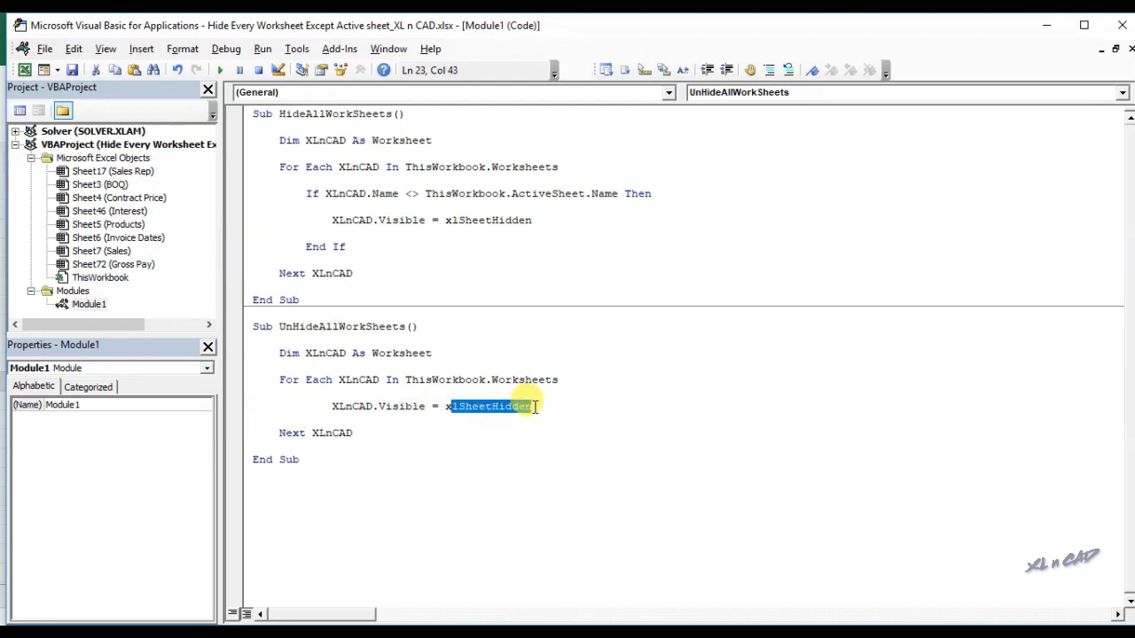
key("Delete")
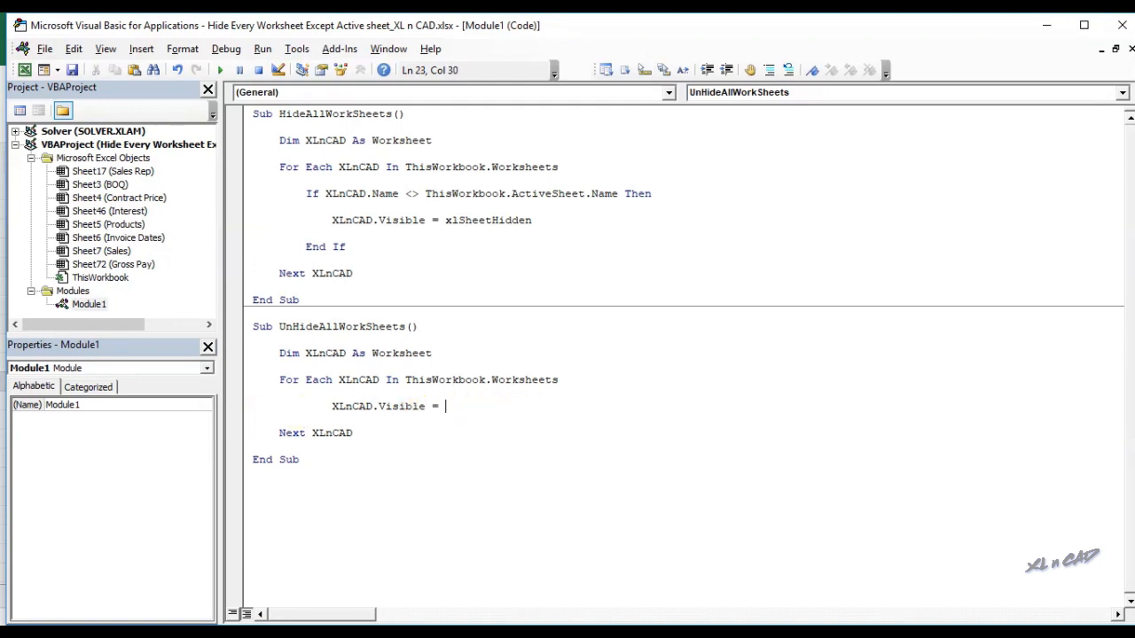
type("xl")
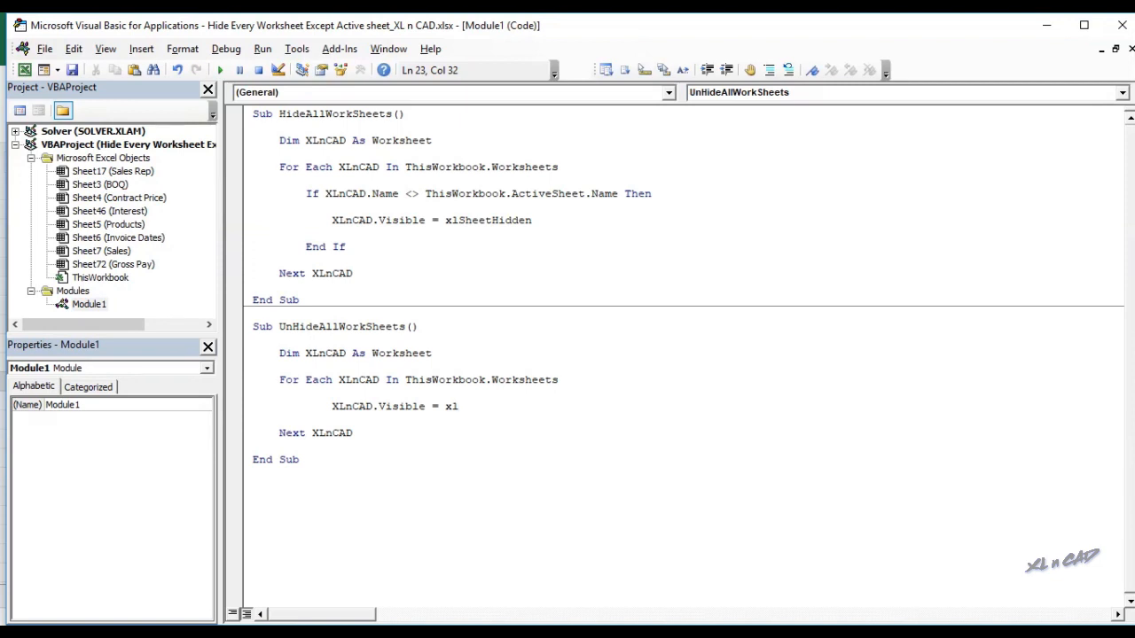
type("SheetV")
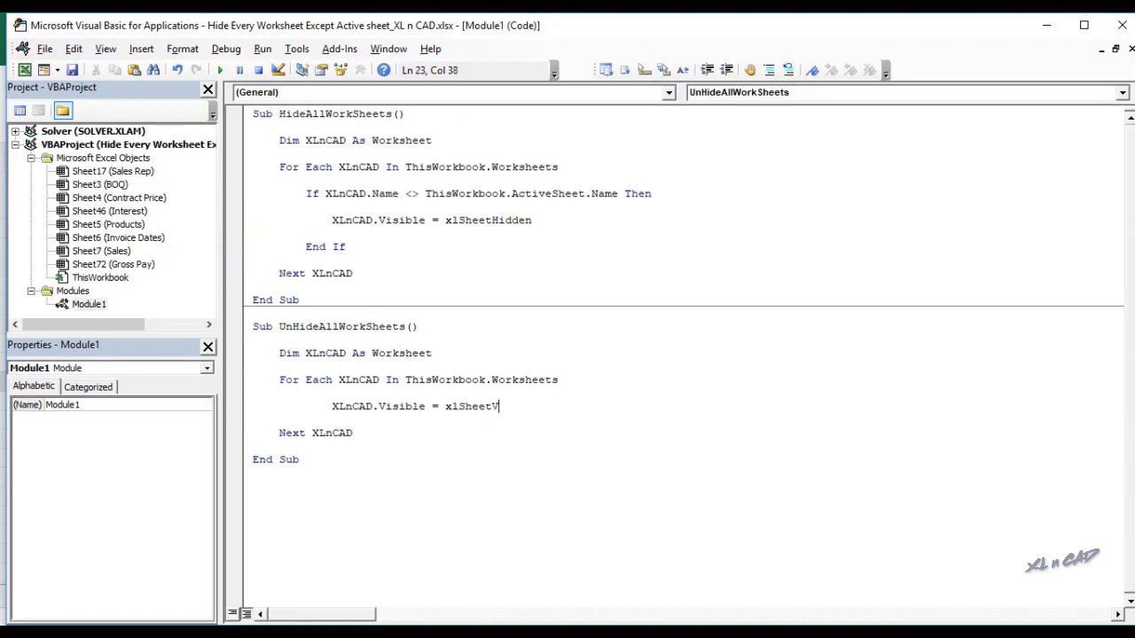
type("isible")
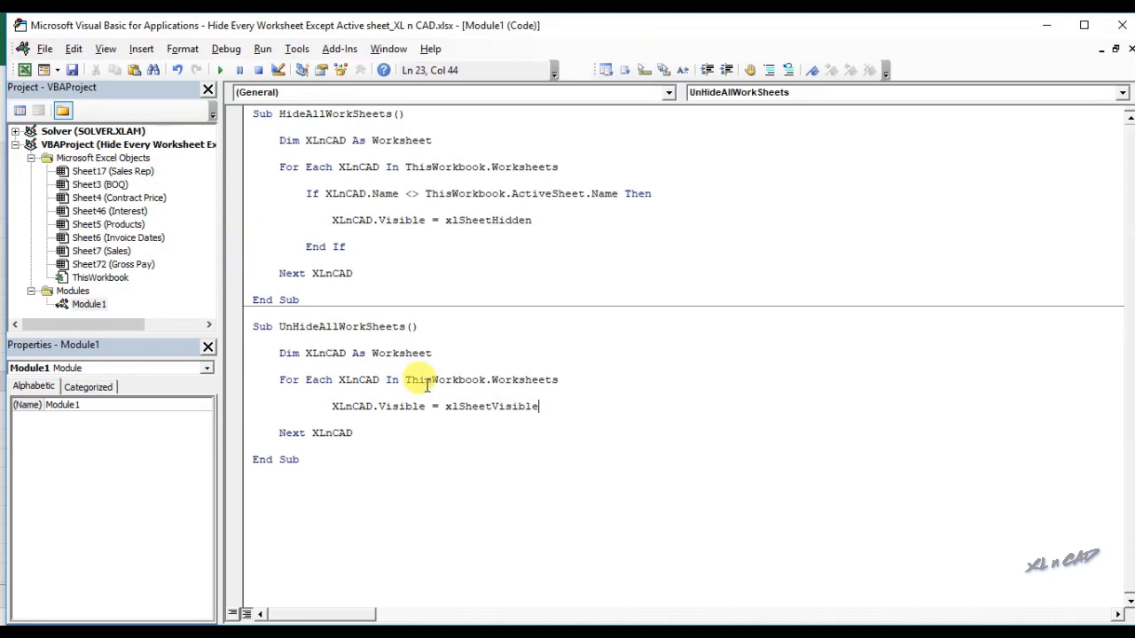
double_click(340, 326)
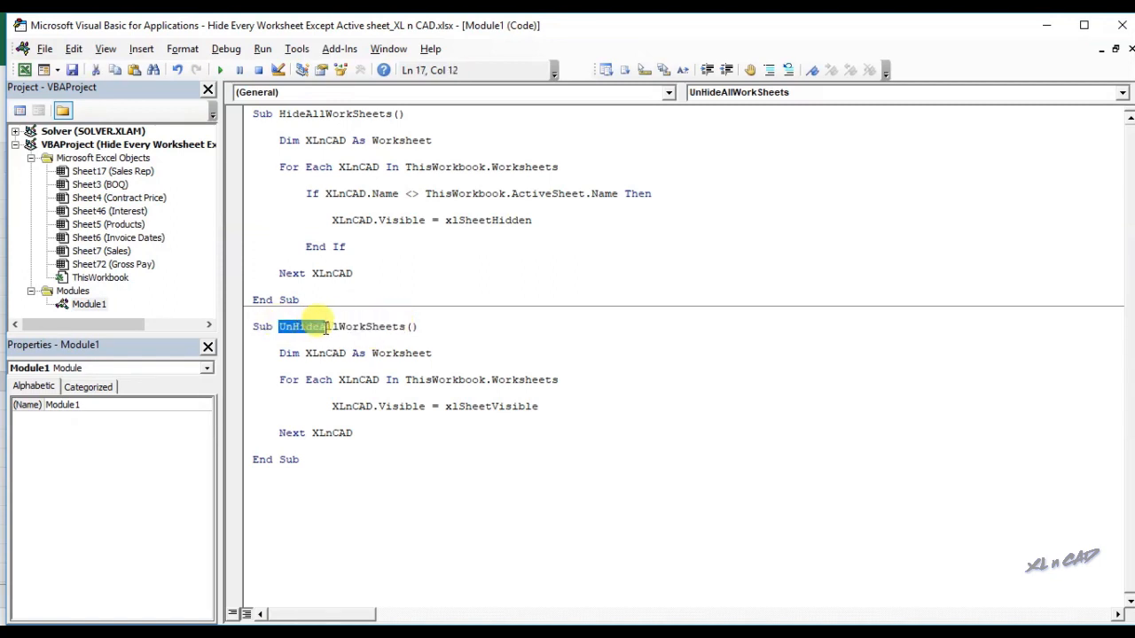
double_click(341, 326)
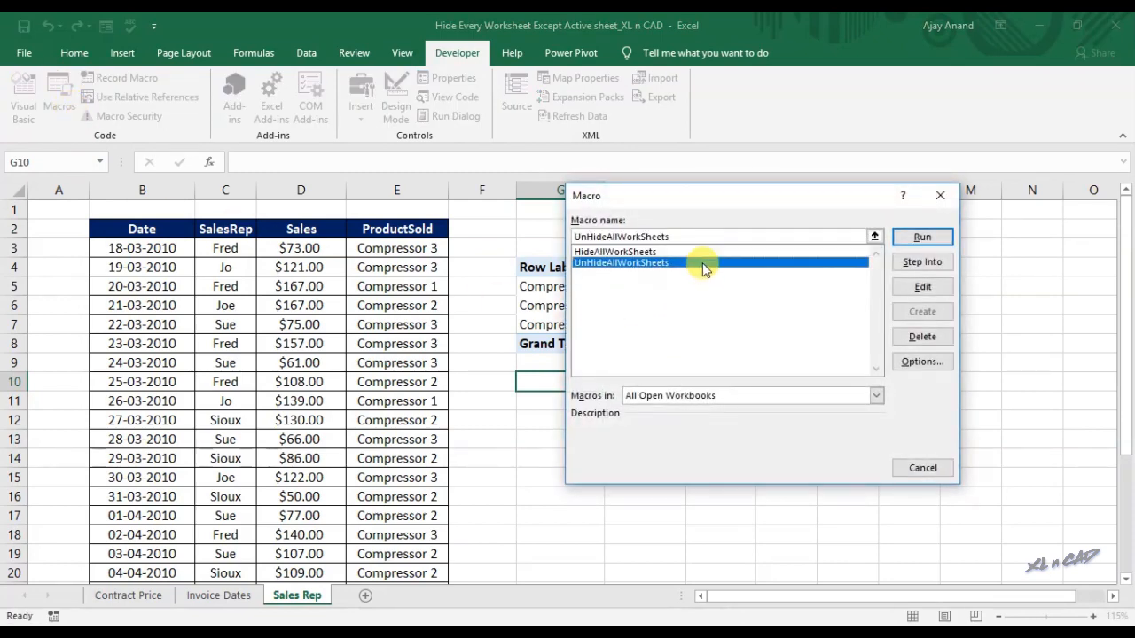
Run UnHideAllWorkSheets to bring back all eight worksheets.
left_click(921, 236)
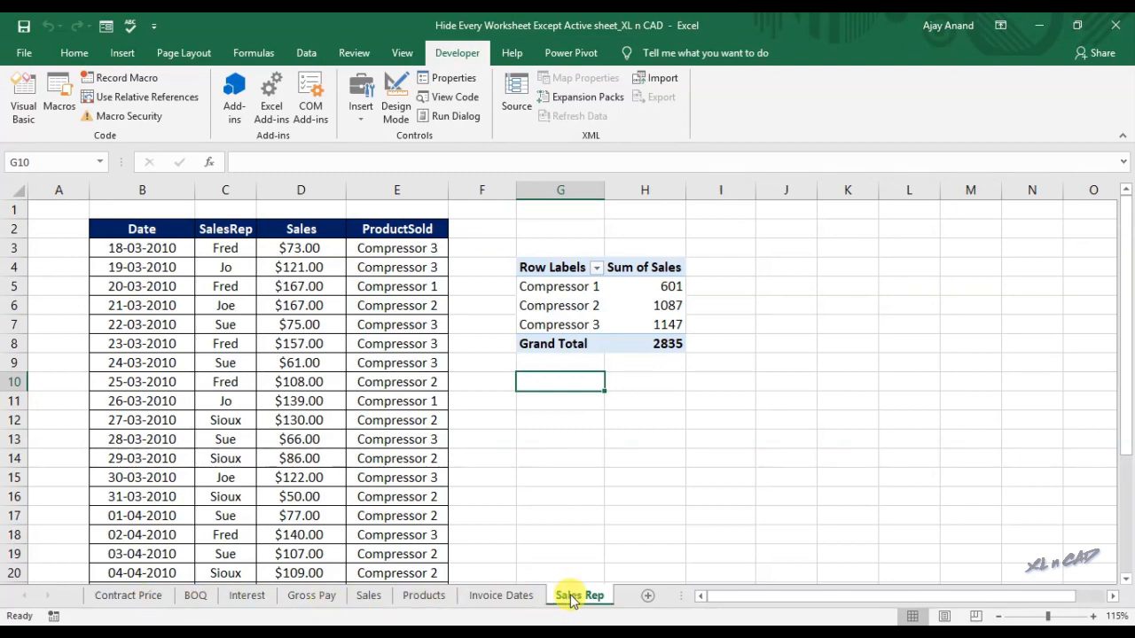
mouse_move(196, 595)
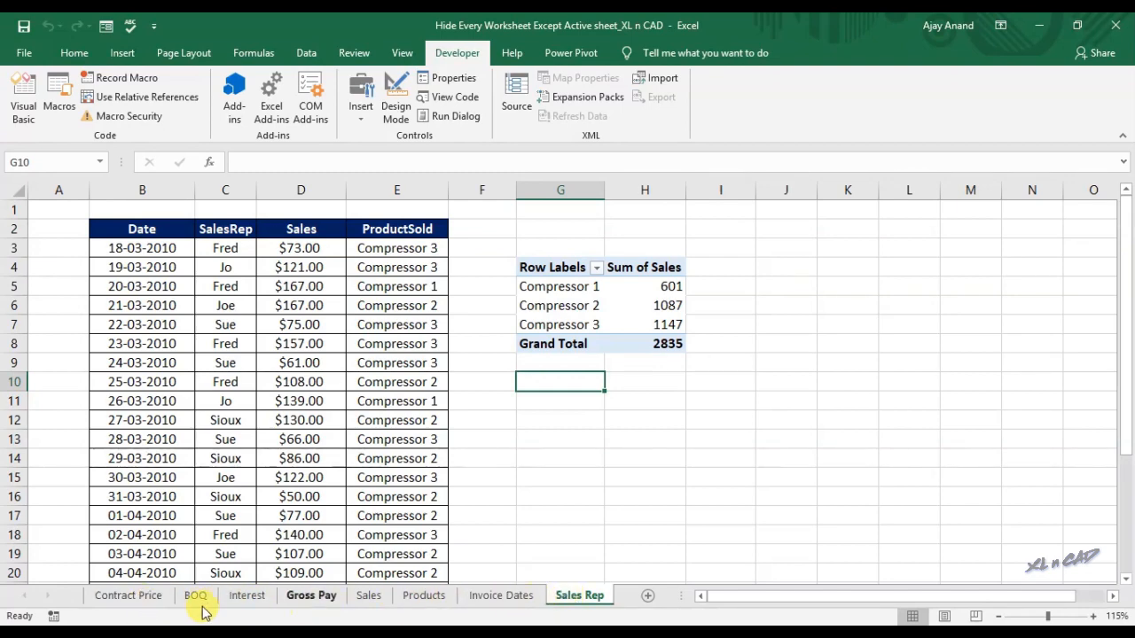
From Contract Price, run HideAllWorkSheets, then UnHideAllWorkSheets to restore all sheets.
left_click(128, 595)
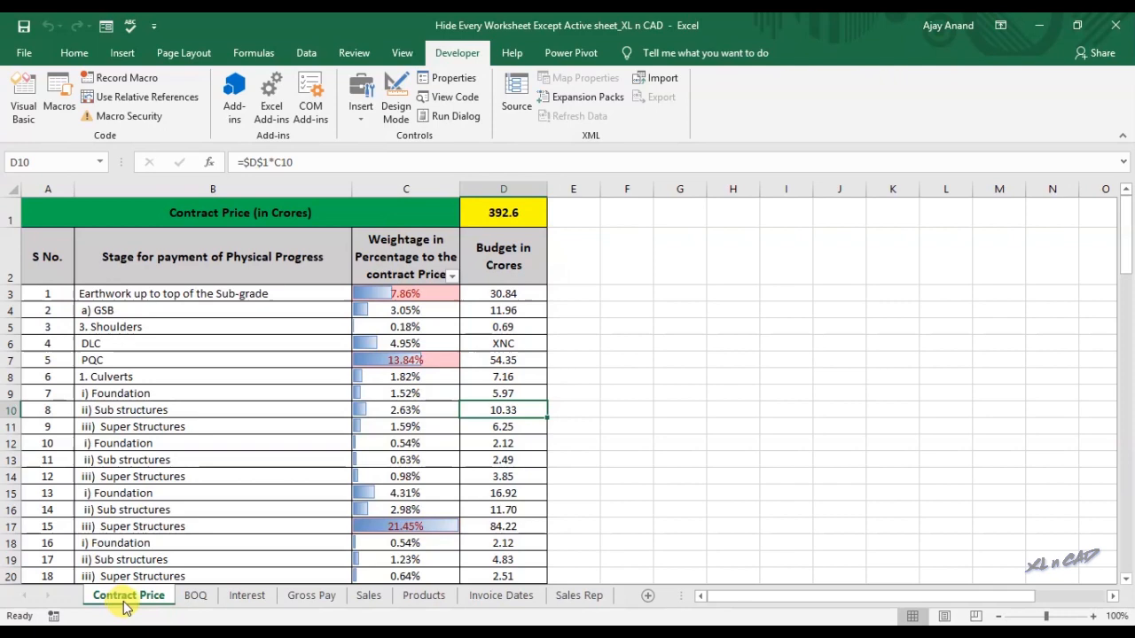
left_click(58, 93)
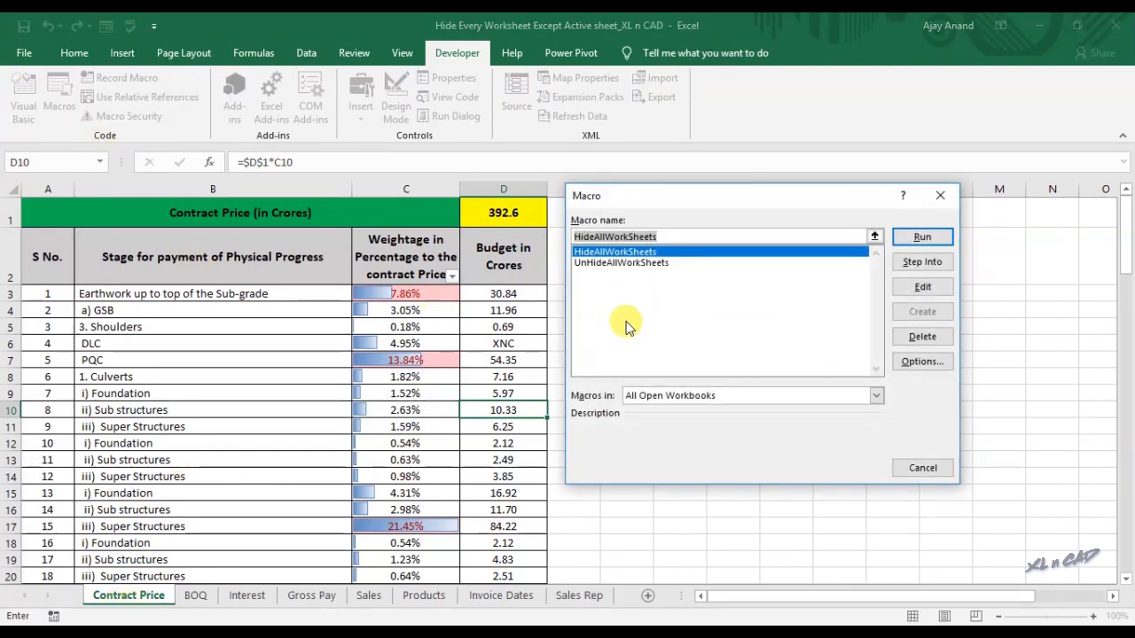
left_click(921, 236)
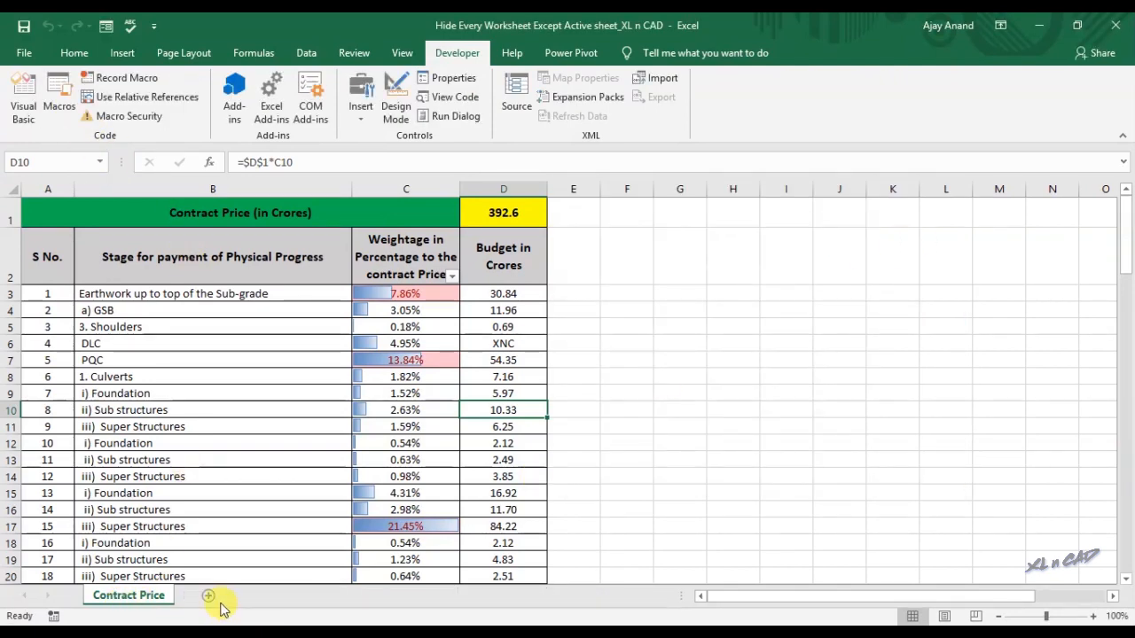
mouse_move(59, 97)
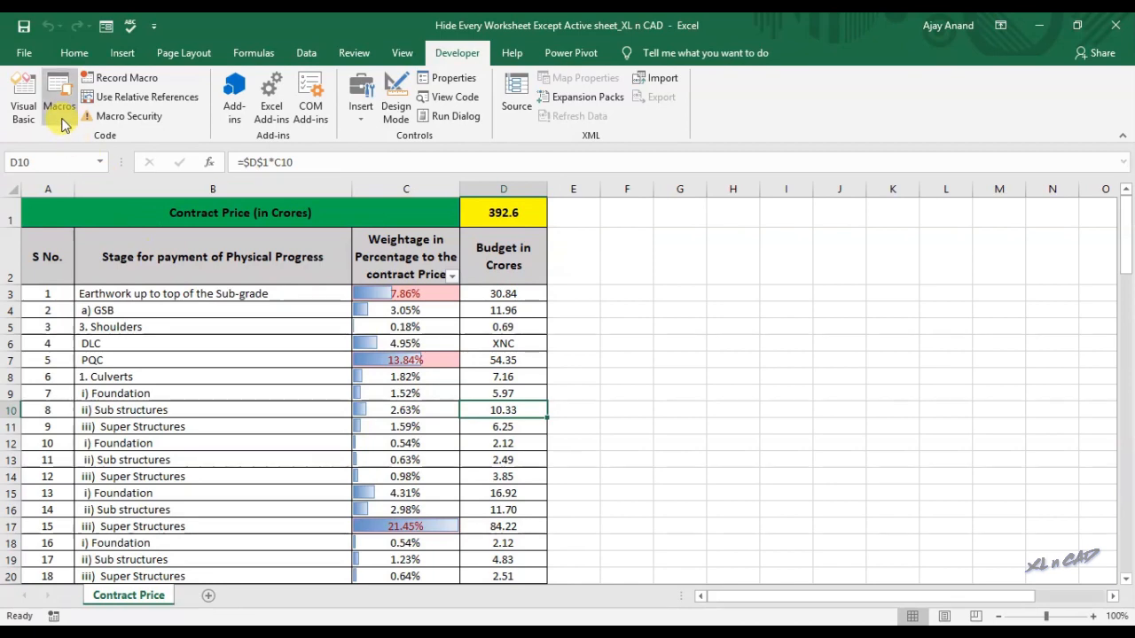
left_click(59, 98)
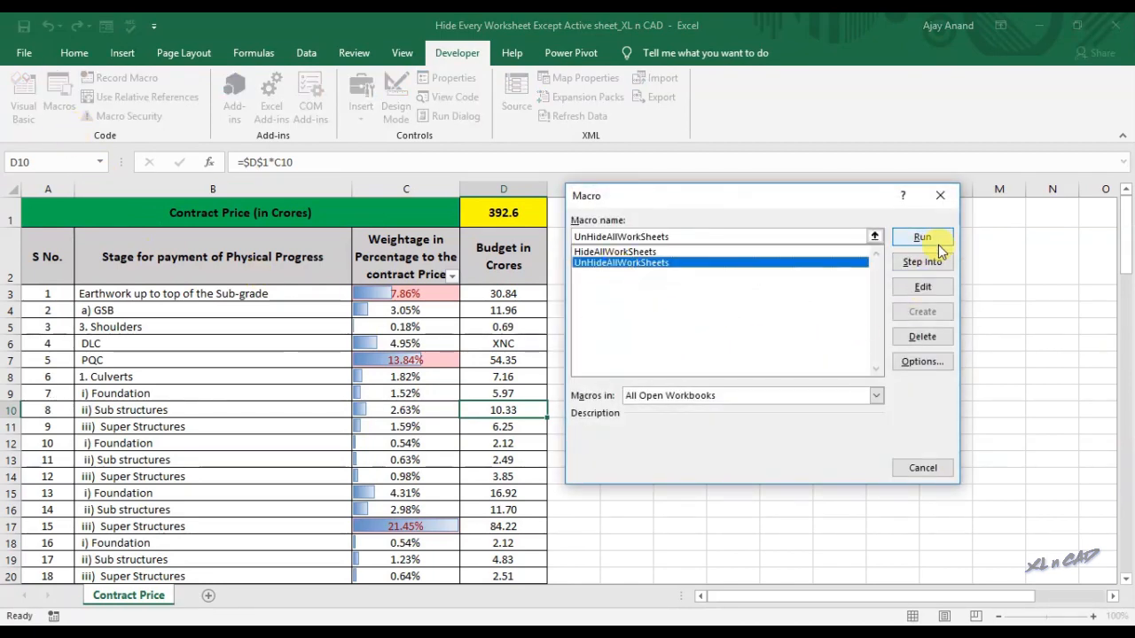
left_click(922, 237)
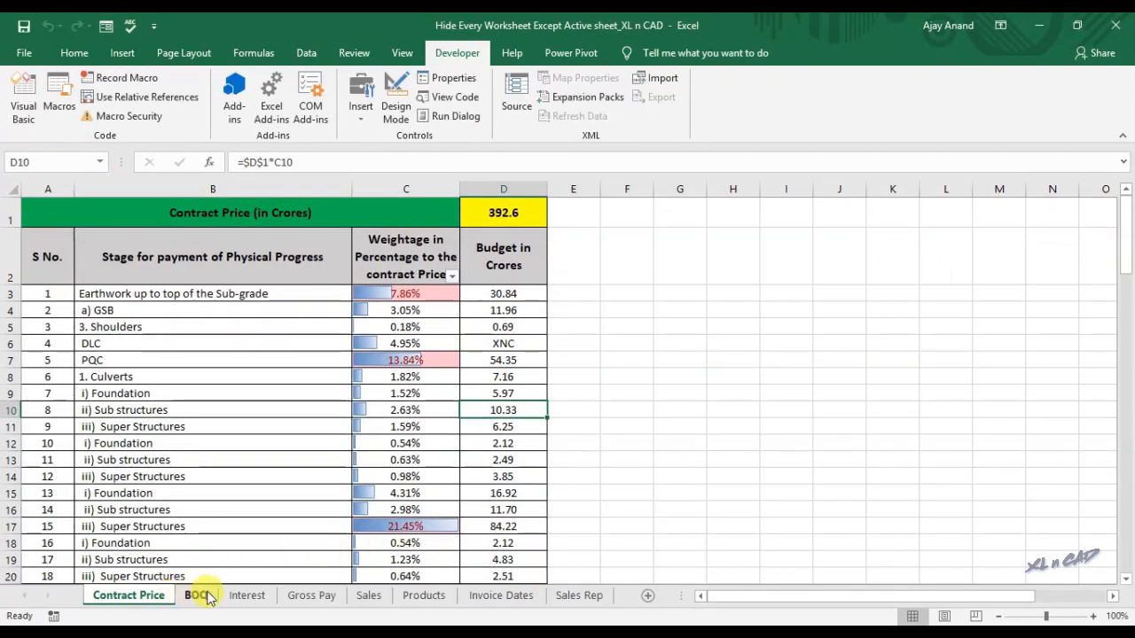
mouse_move(25, 97)
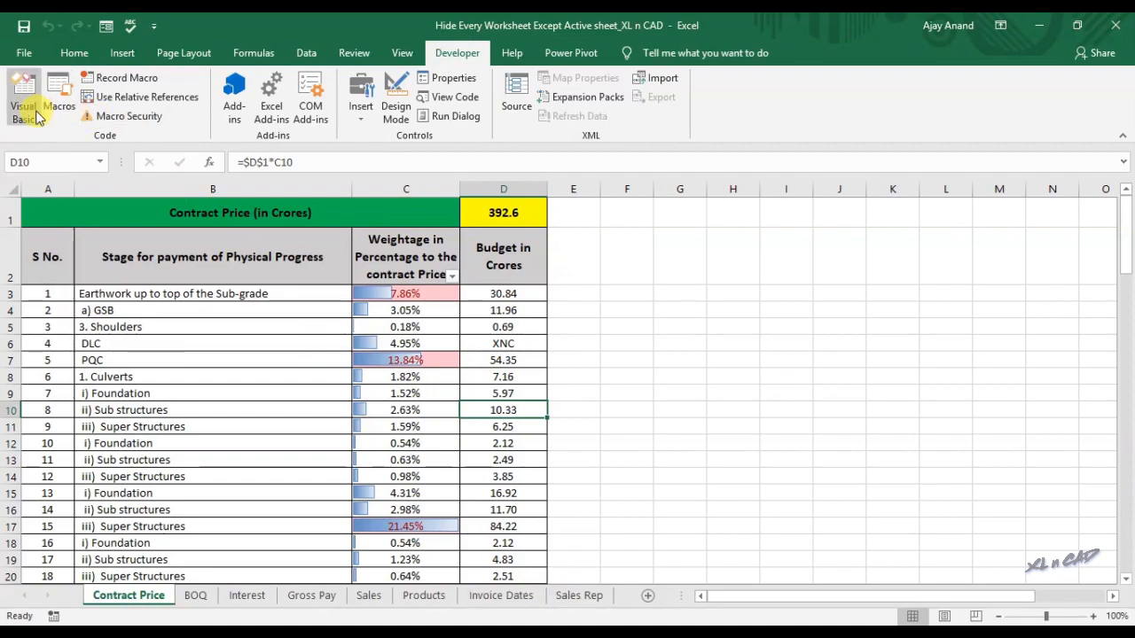